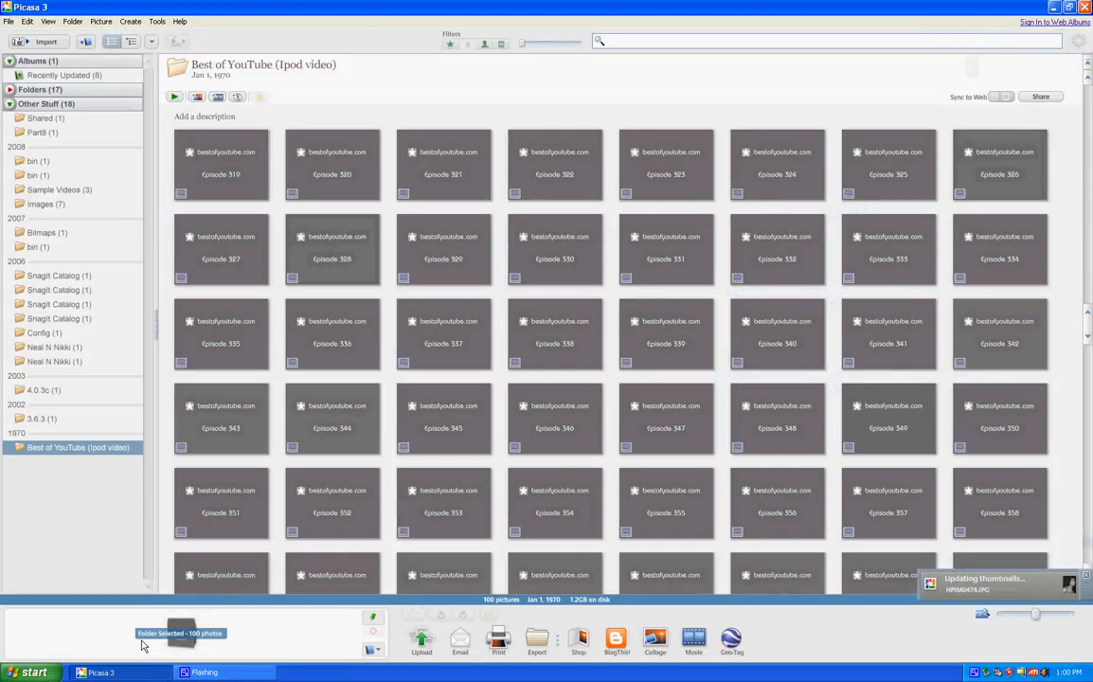
mouse_move(964, 573)
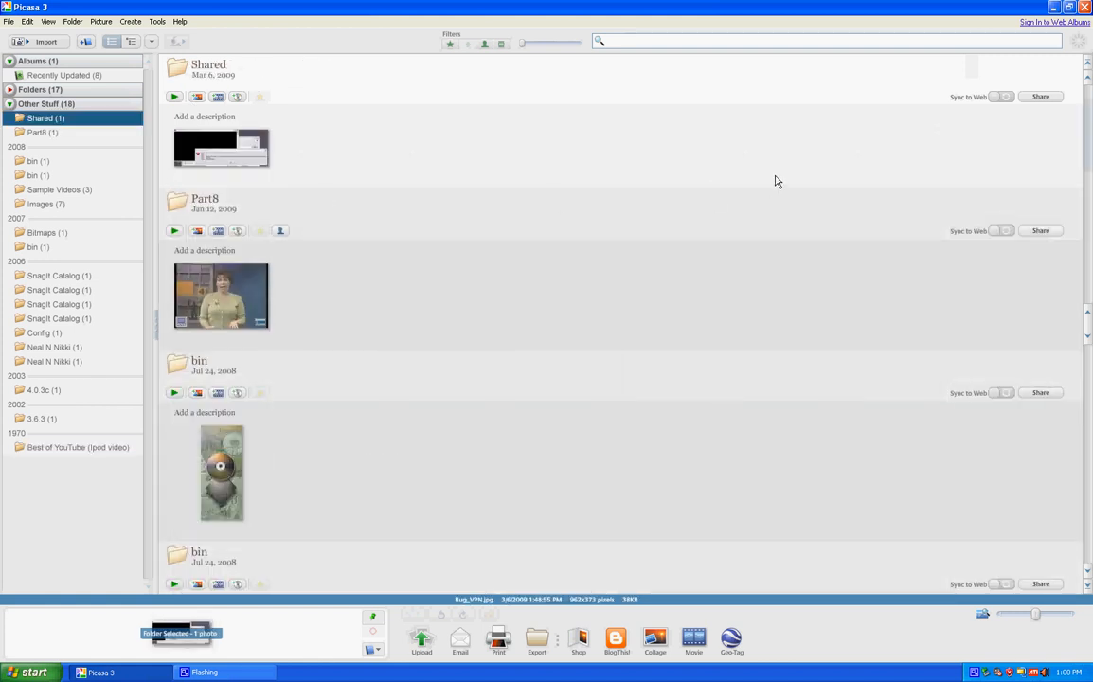
Browse the bin, Sample Videos and SnagIt Catalog folders, ending on the Images (7) folder of ATI/AMD pictures
left_click(34, 161)
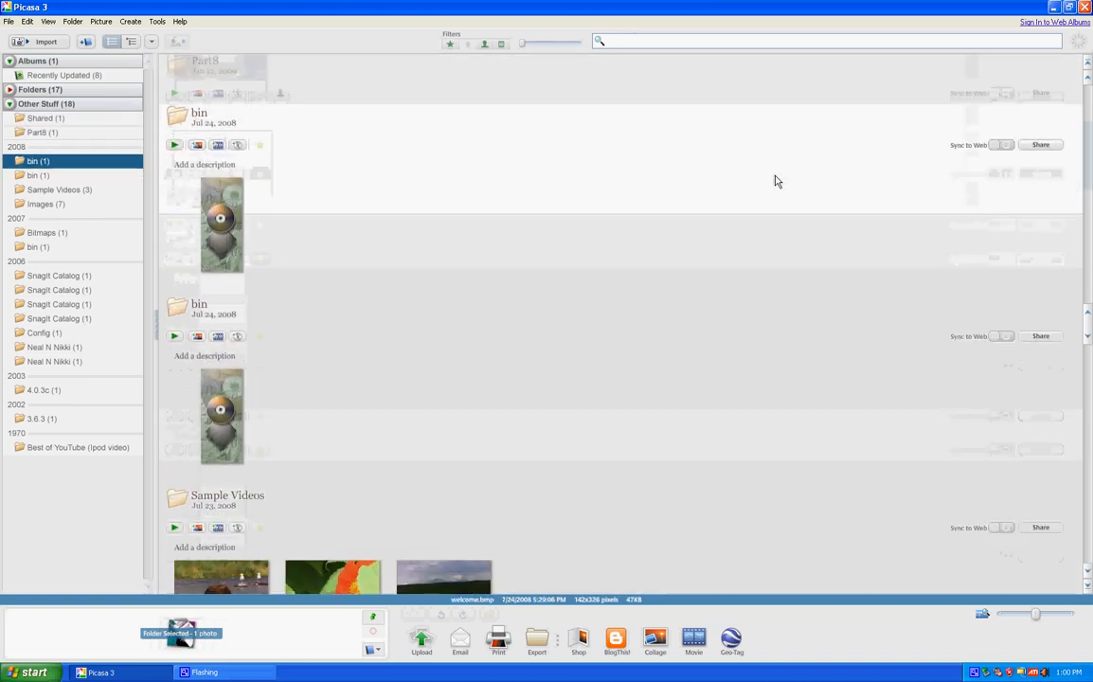
left_click(45, 205)
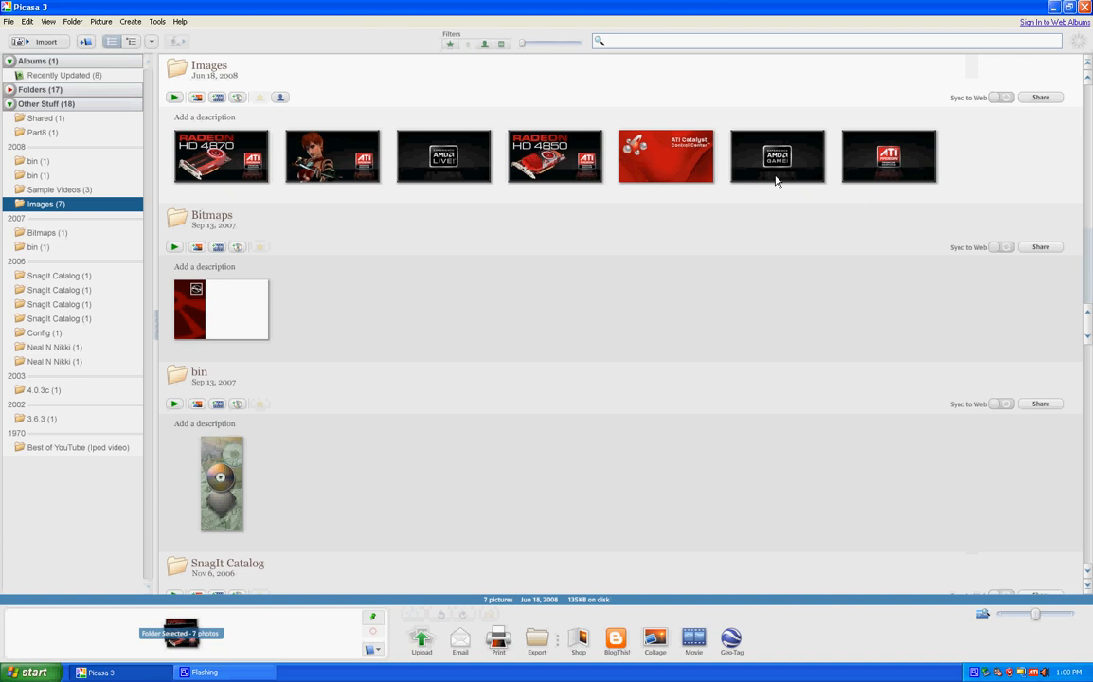
left_click(53, 190)
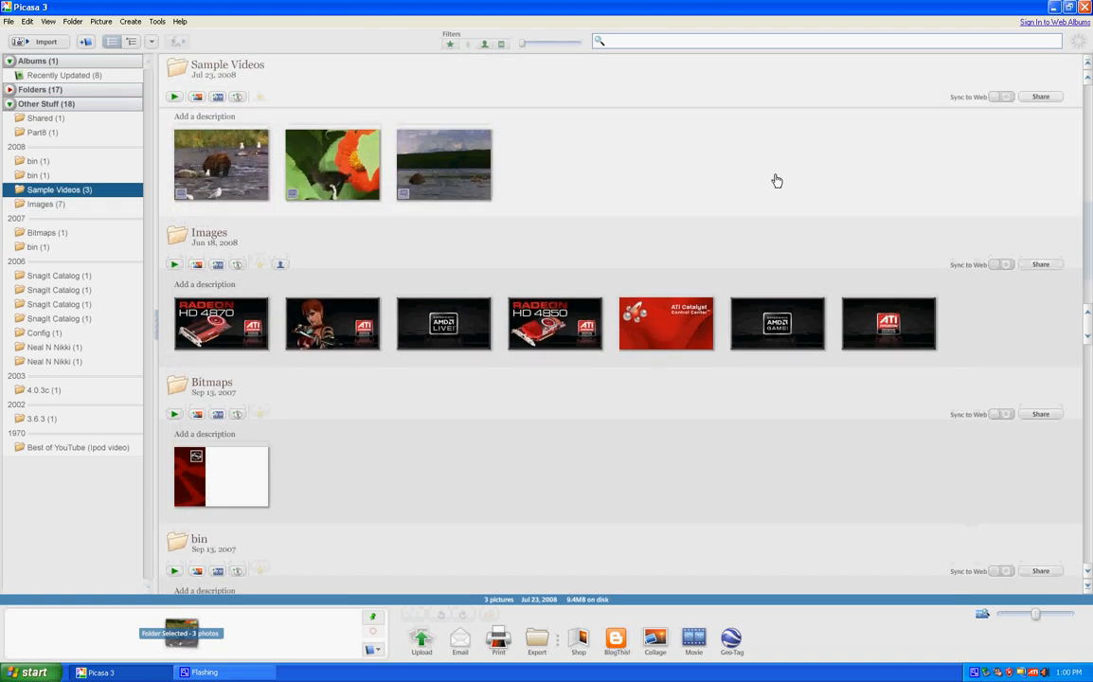
left_click(34, 174)
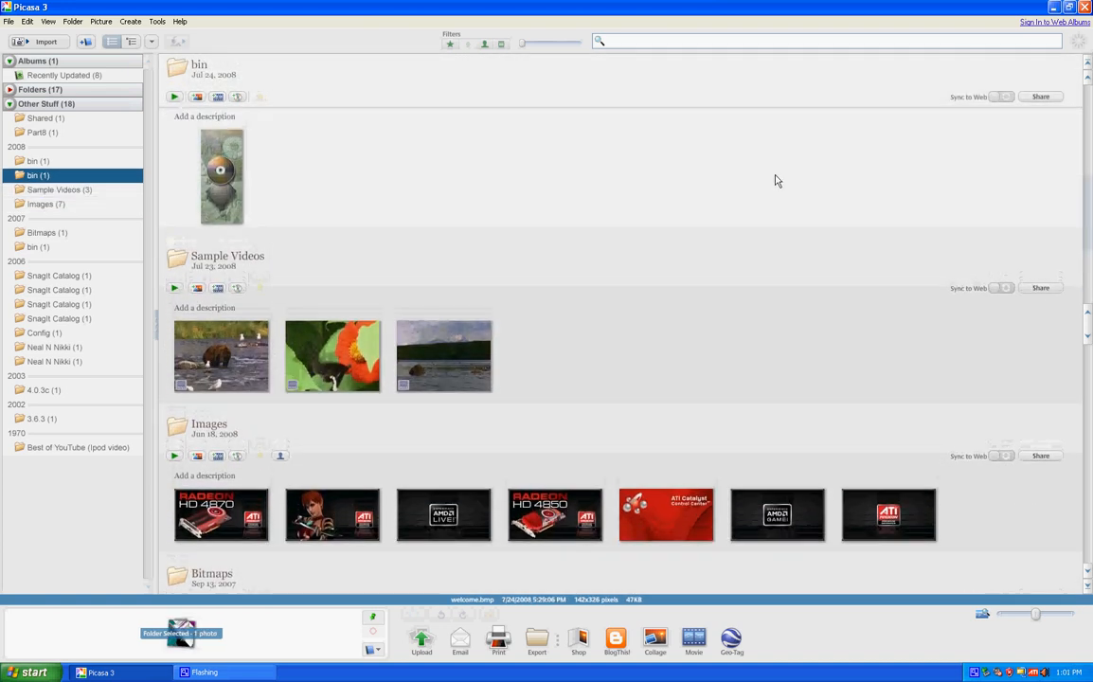
left_click(34, 246)
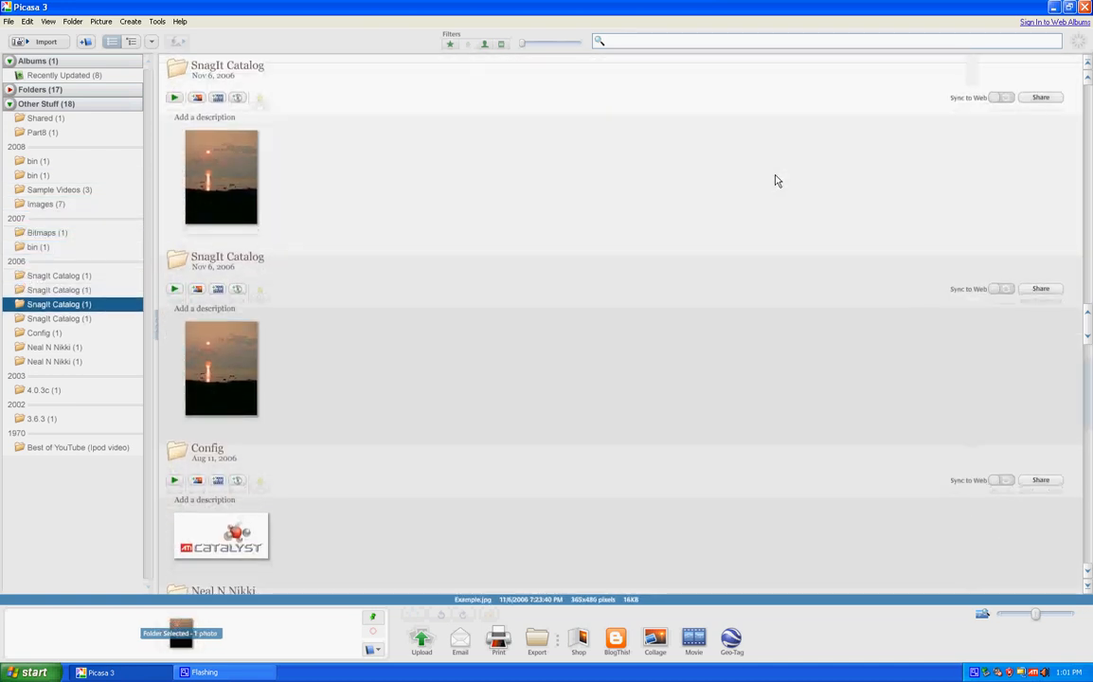
left_click(60, 189)
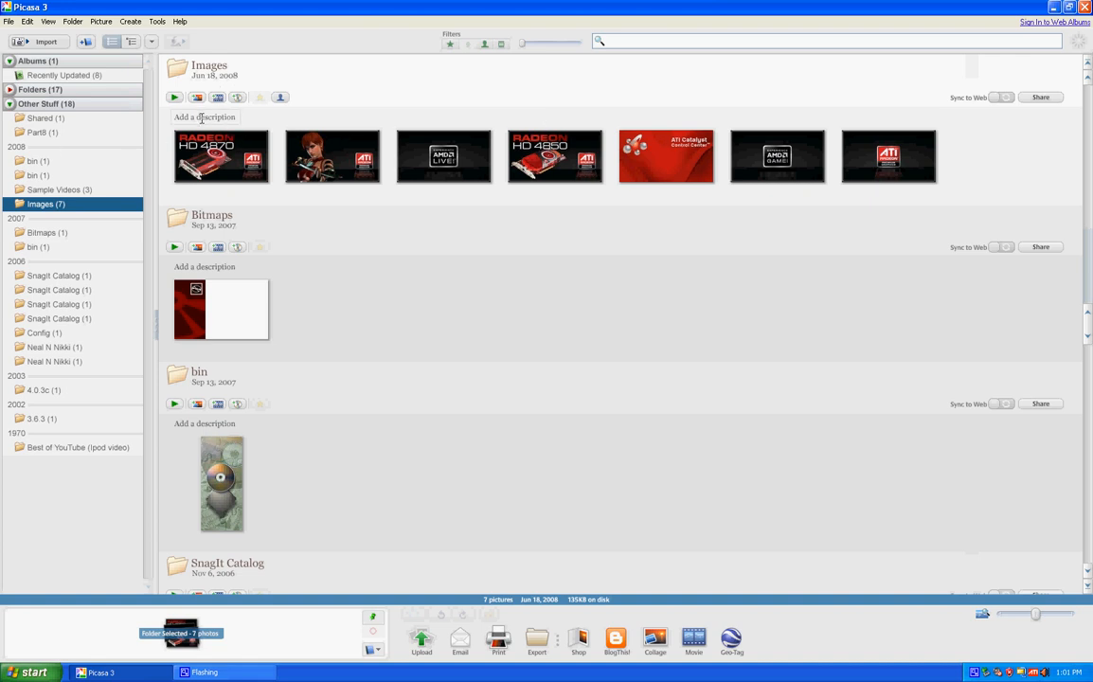
mouse_move(197, 96)
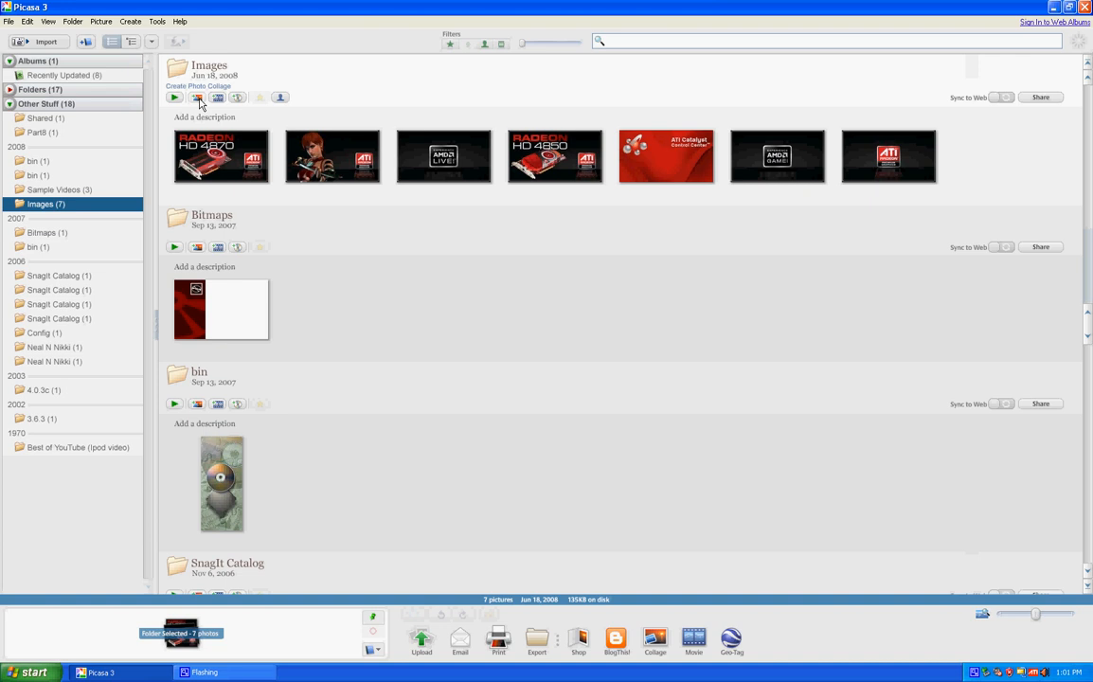
Create a collage from the seven ATI/AMD images and set its type to Contact Sheet
left_click(197, 85)
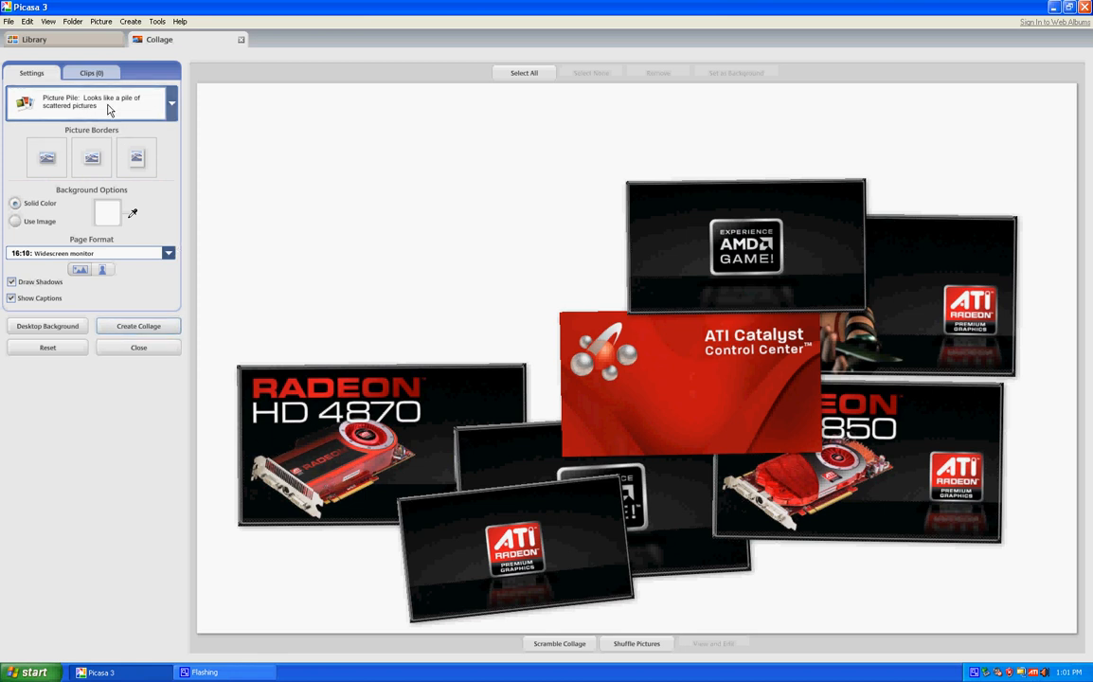
left_click(170, 102)
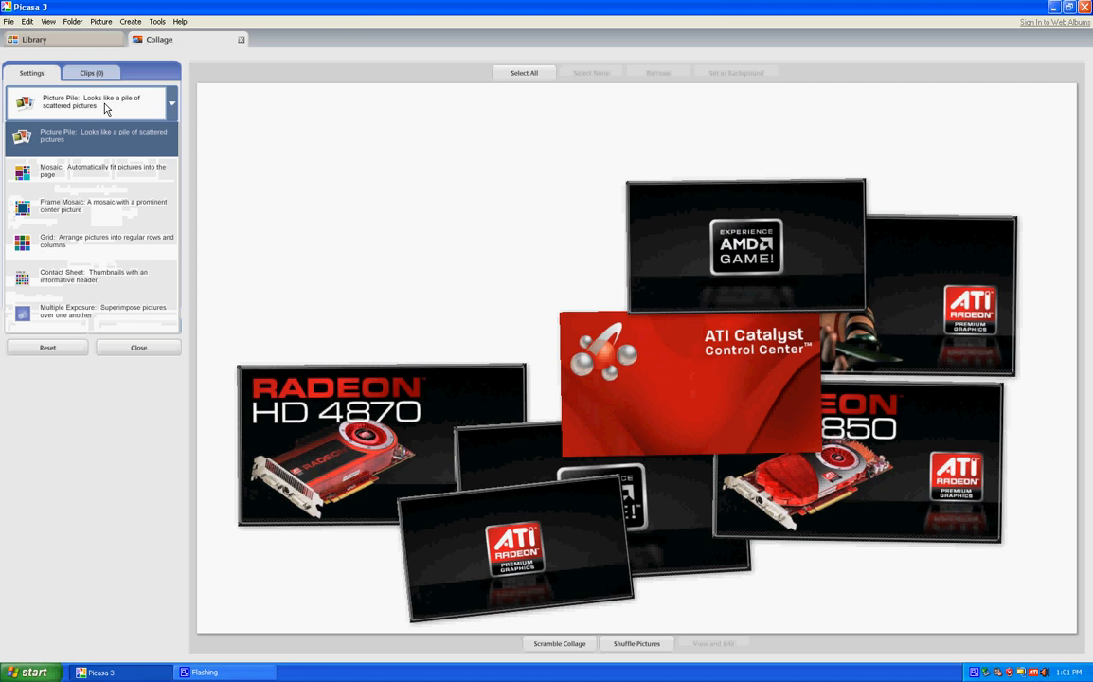
left_click(91, 170)
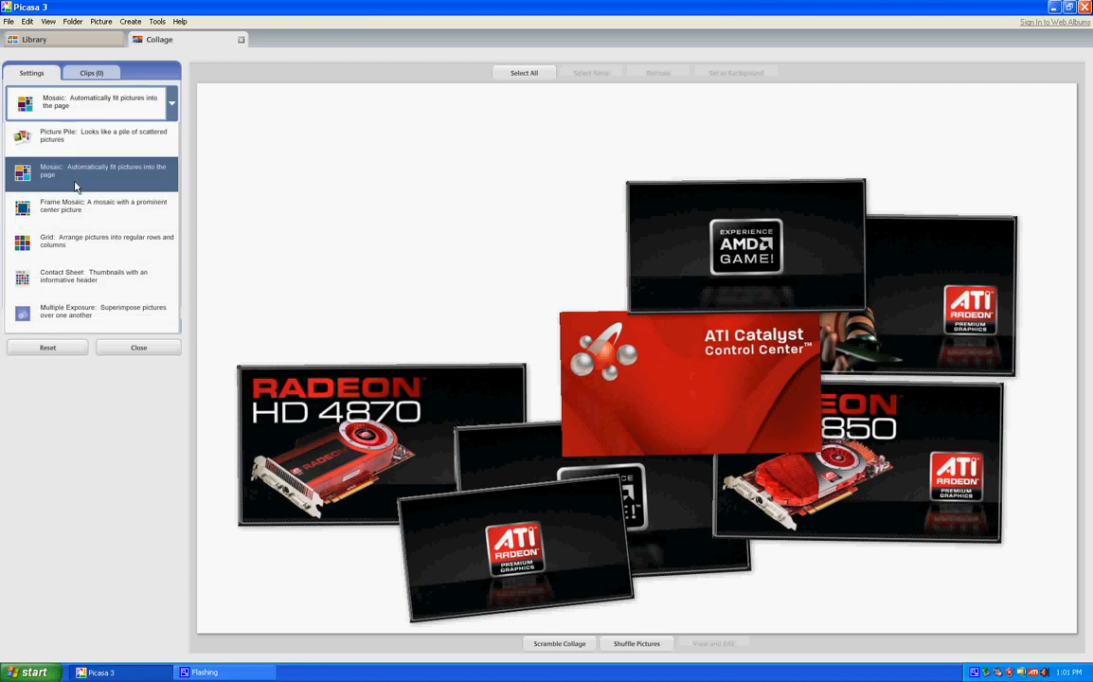
left_click(93, 277)
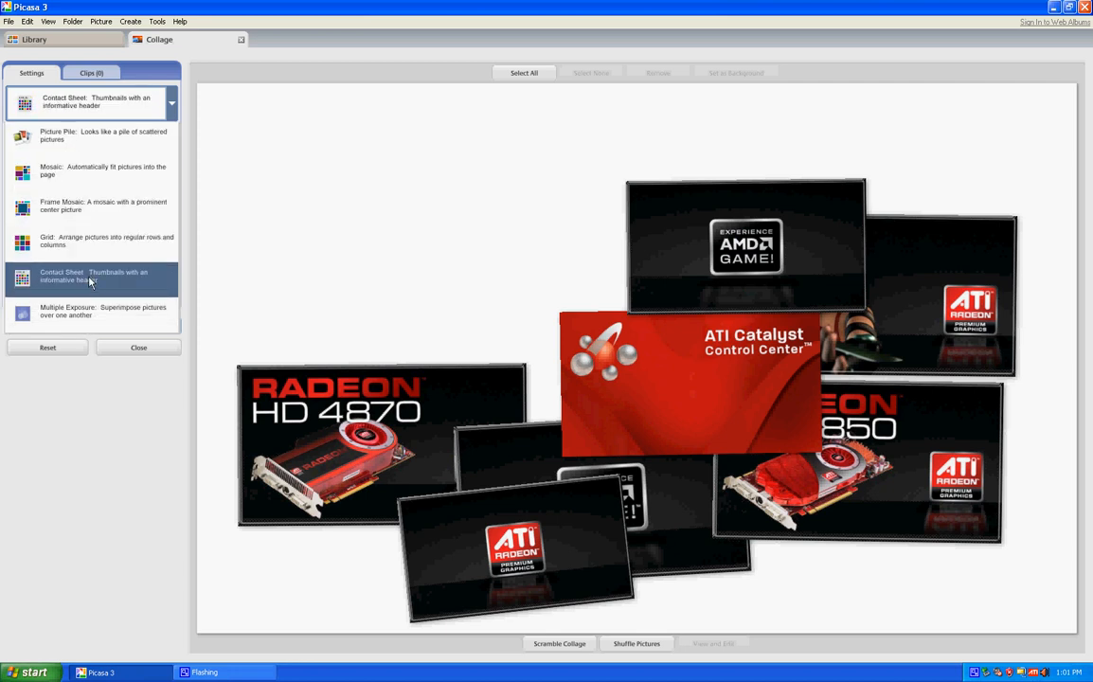
left_click(93, 310)
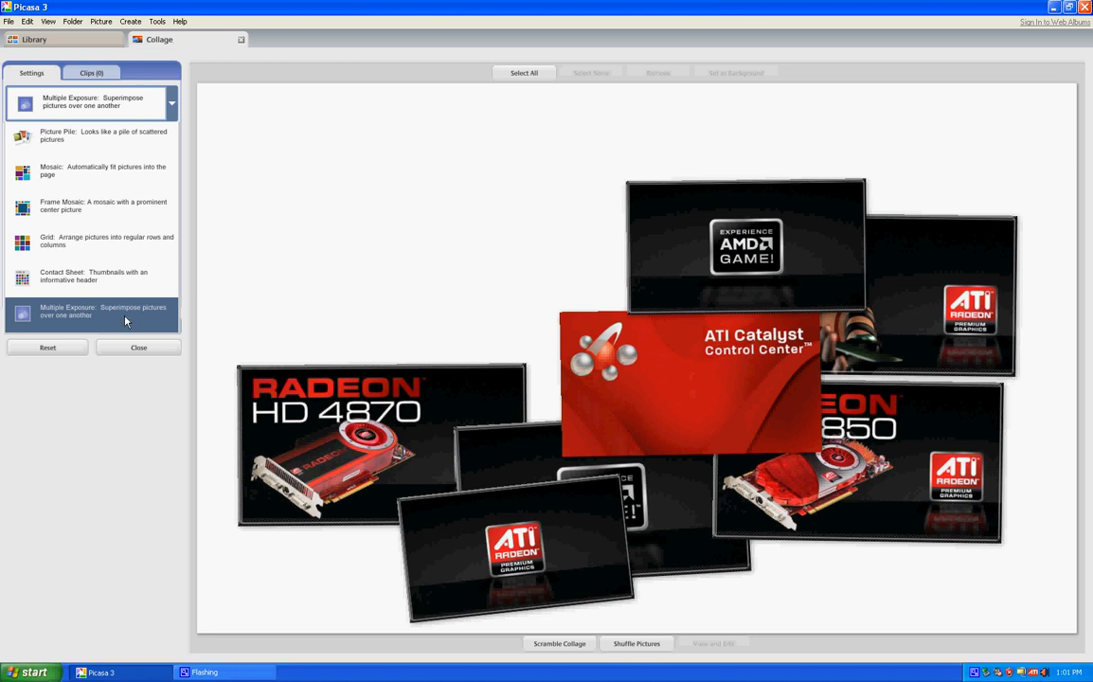
left_click(91, 311)
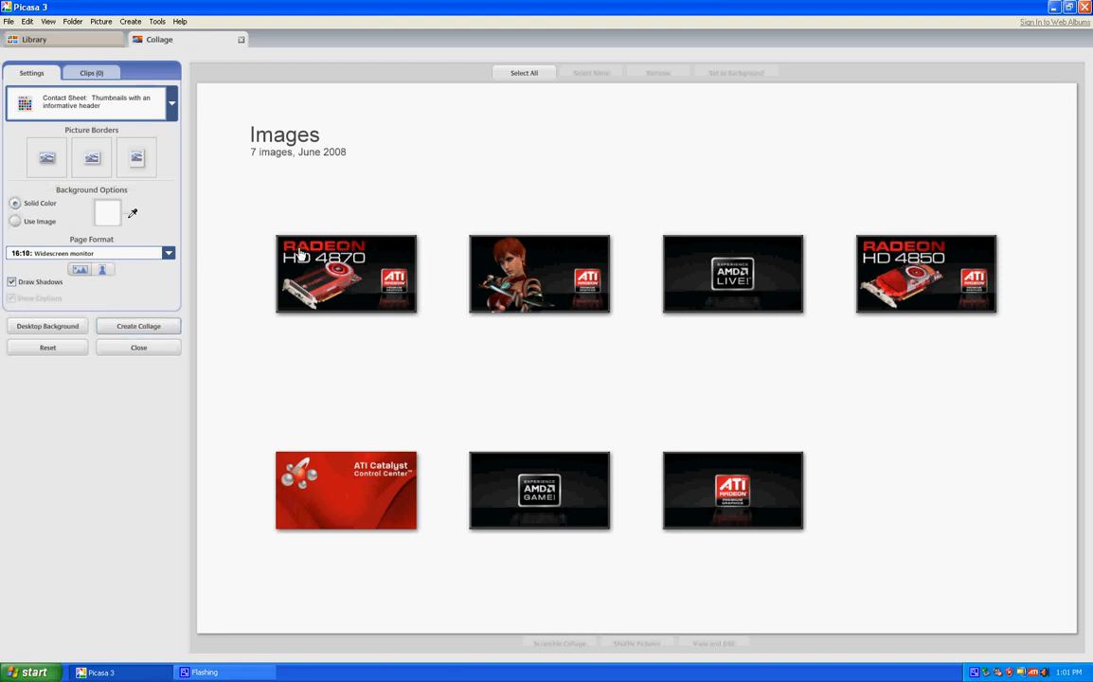
mouse_move(299, 284)
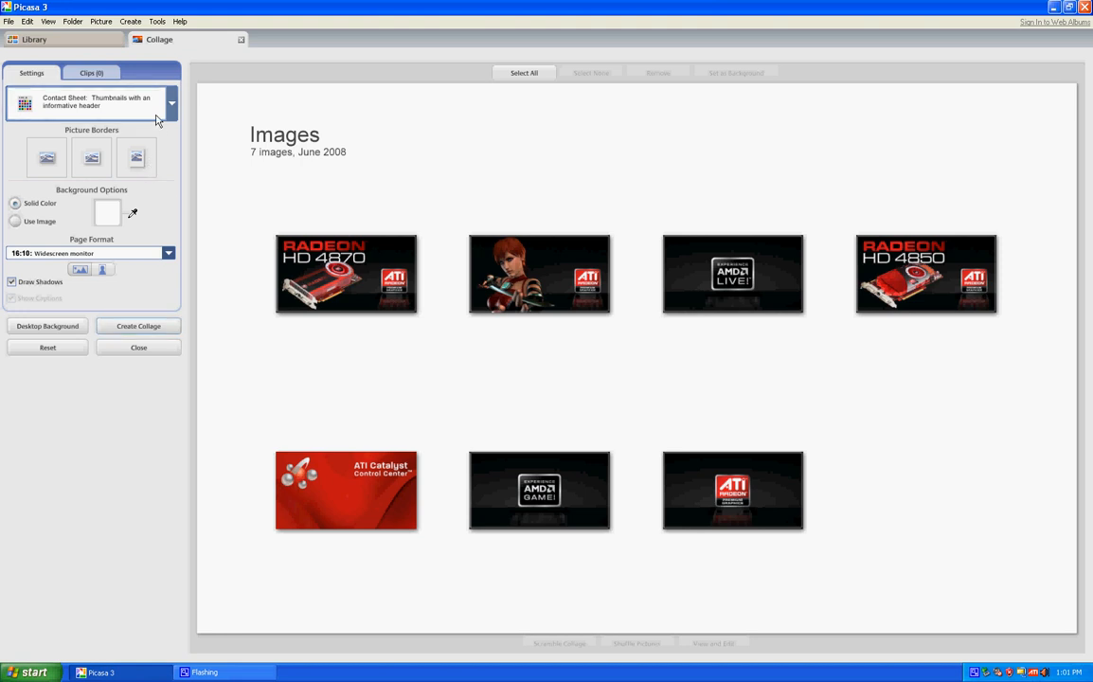
Try the collage as a Grid, then as a Frame Mosaic with the pictures reshuffled
left_click(171, 103)
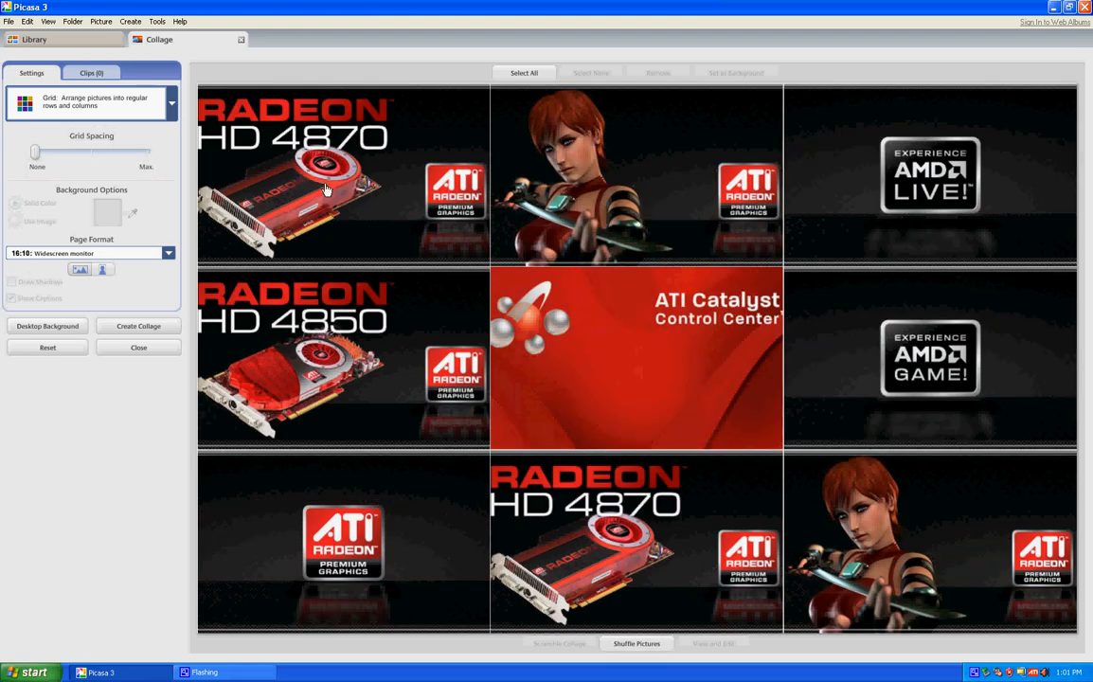
mouse_move(319, 209)
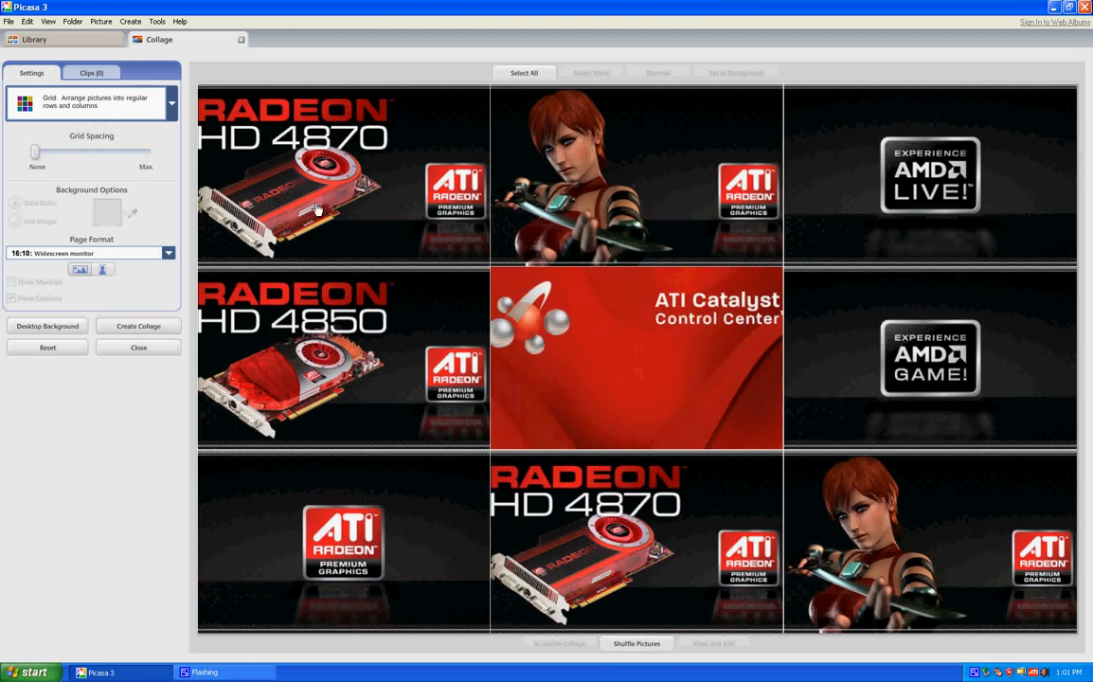
left_click(169, 102)
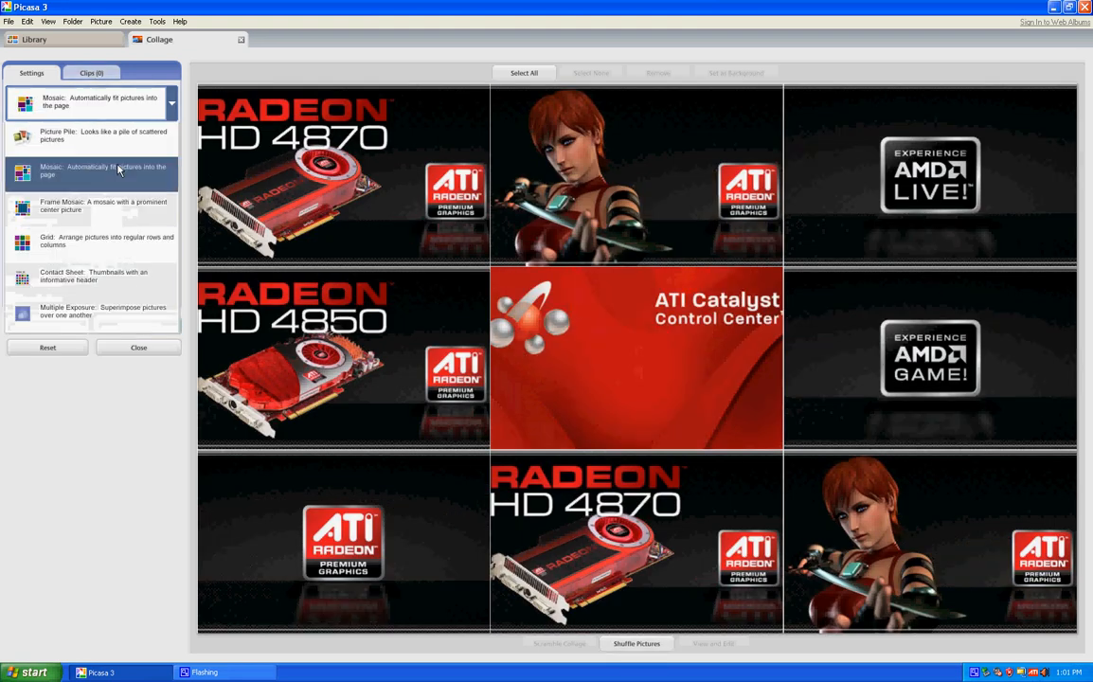
left_click(102, 205)
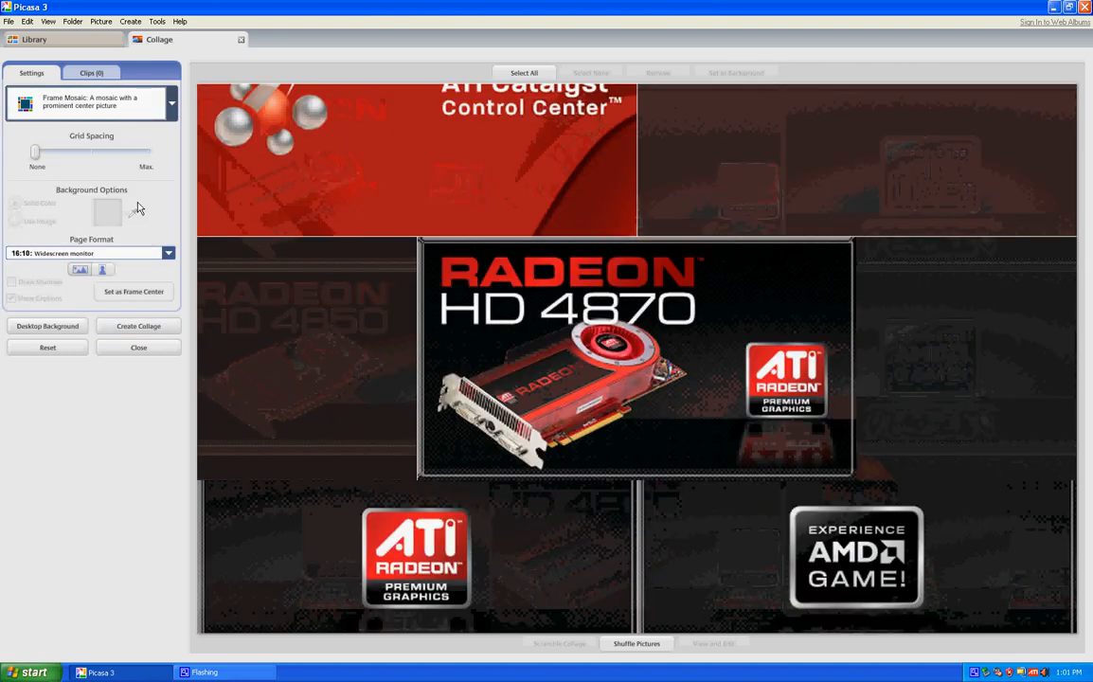
left_click(636, 644)
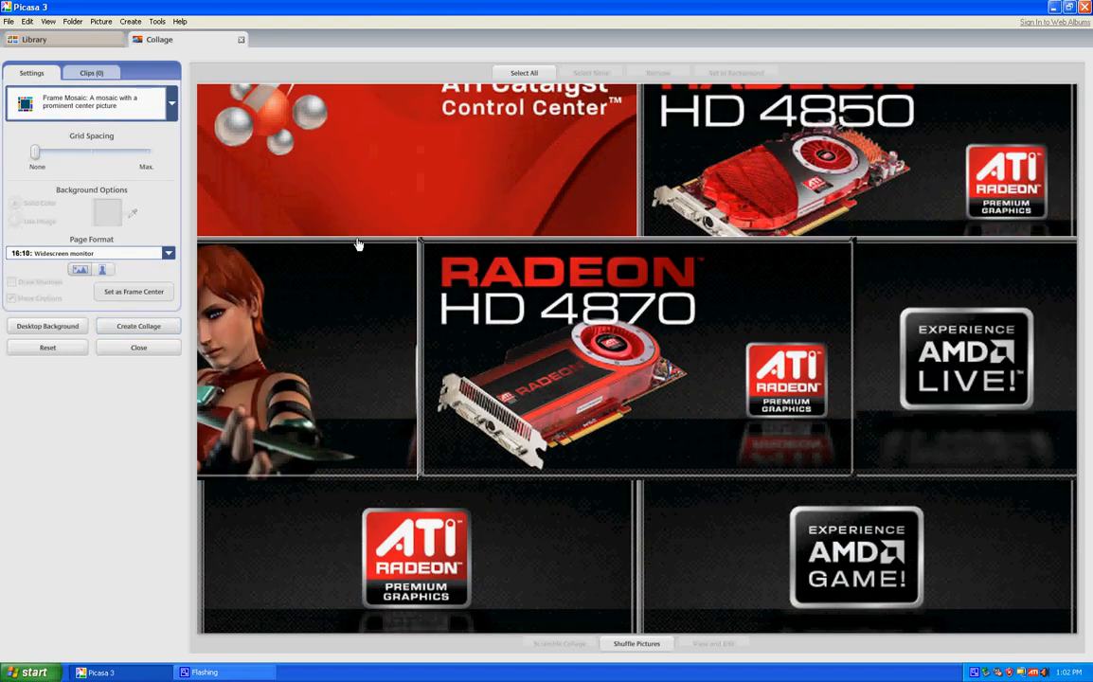
Switch to a plain Mosaic, reshuffle it, then return to the Picture Pile layout
left_click(171, 102)
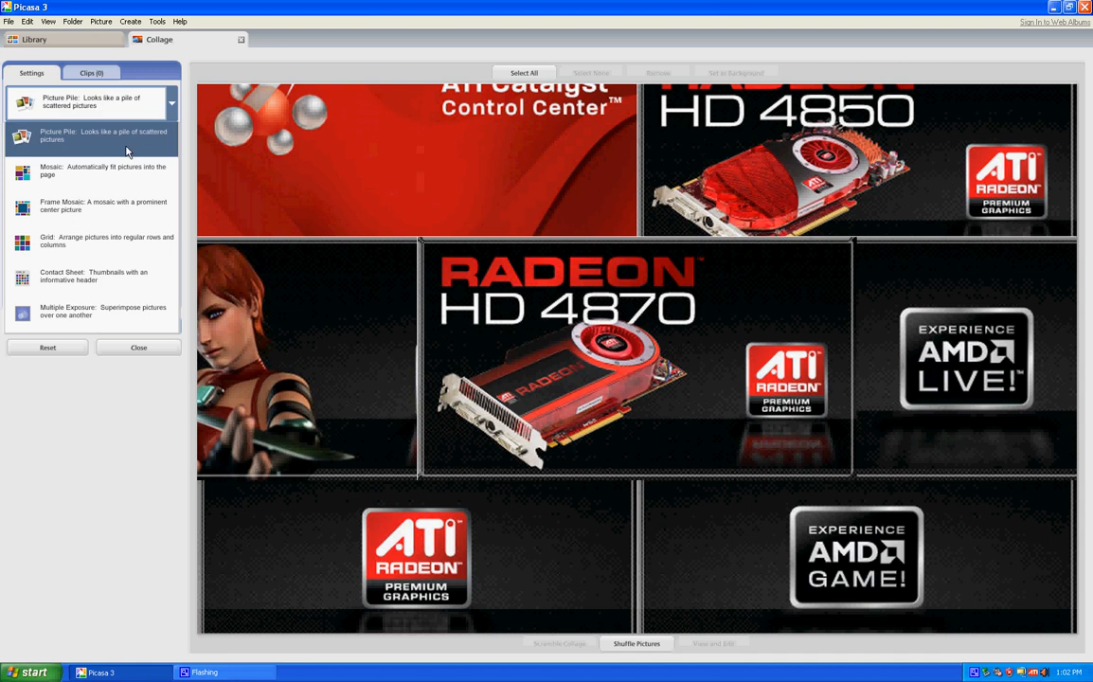
left_click(103, 170)
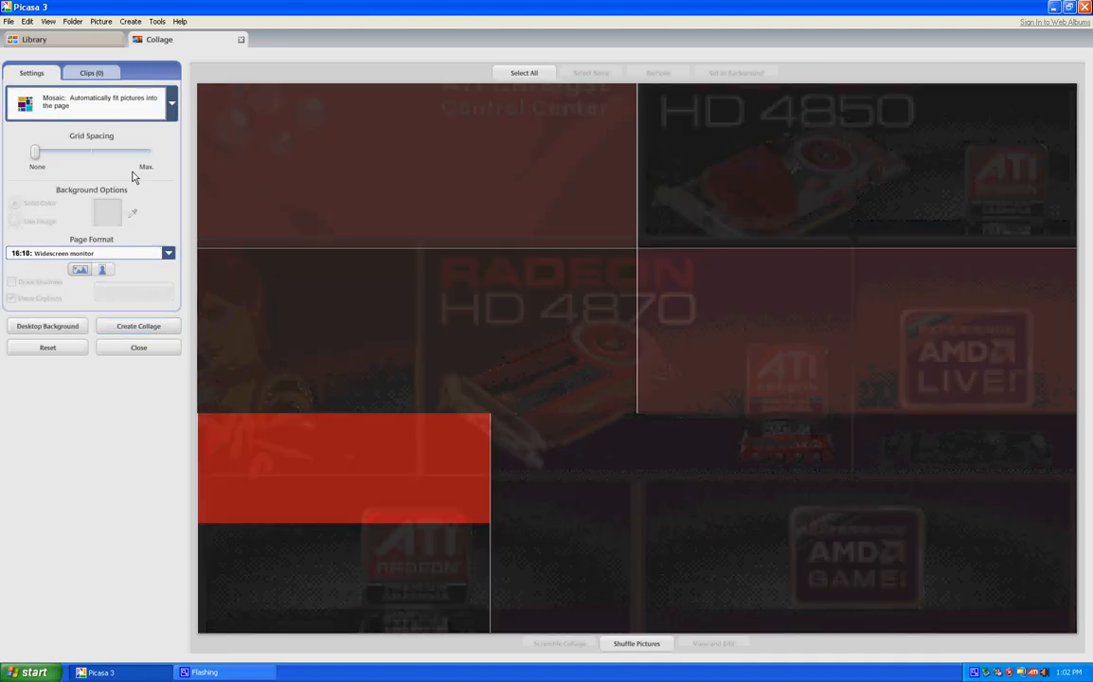
left_click(637, 645)
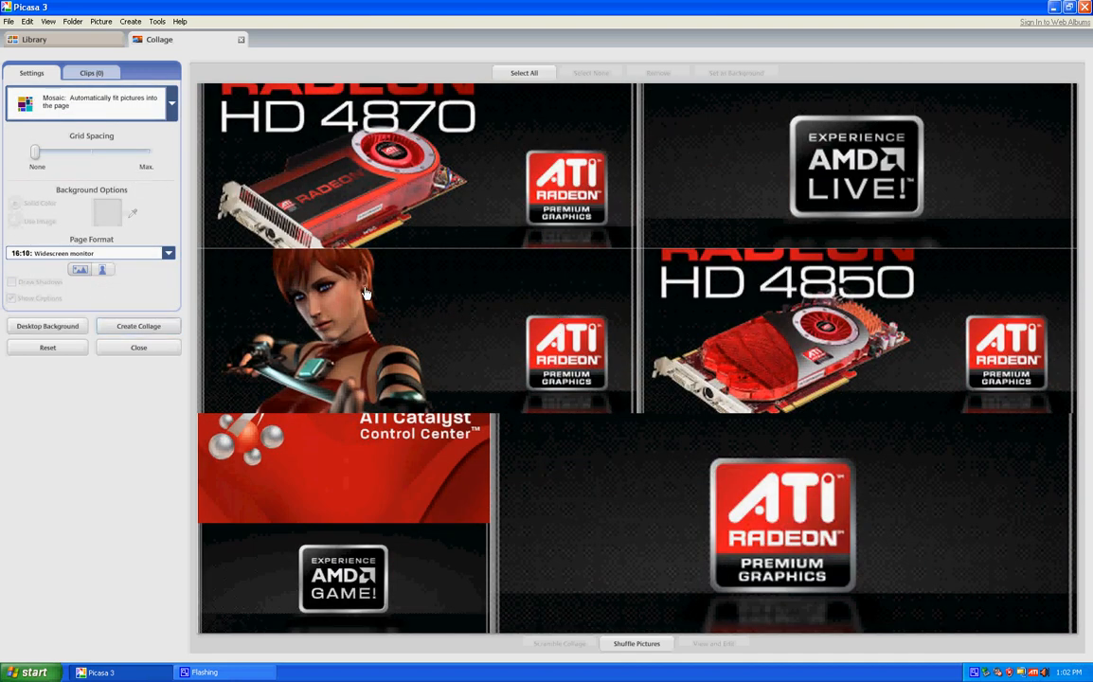
mouse_move(148, 137)
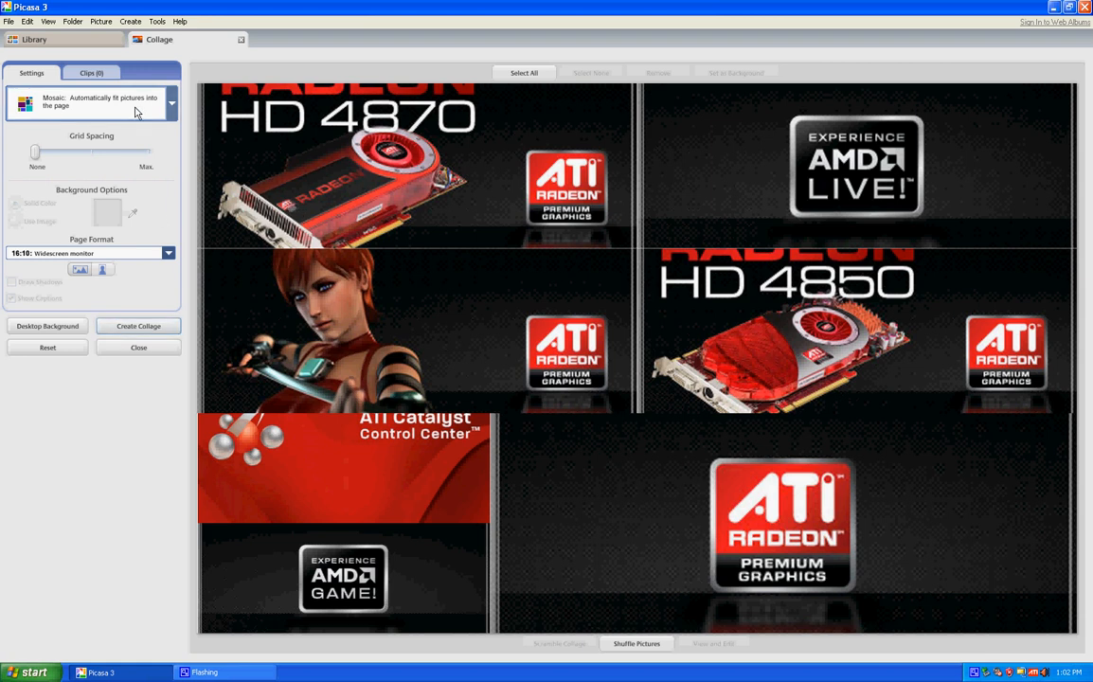
left_click(171, 102)
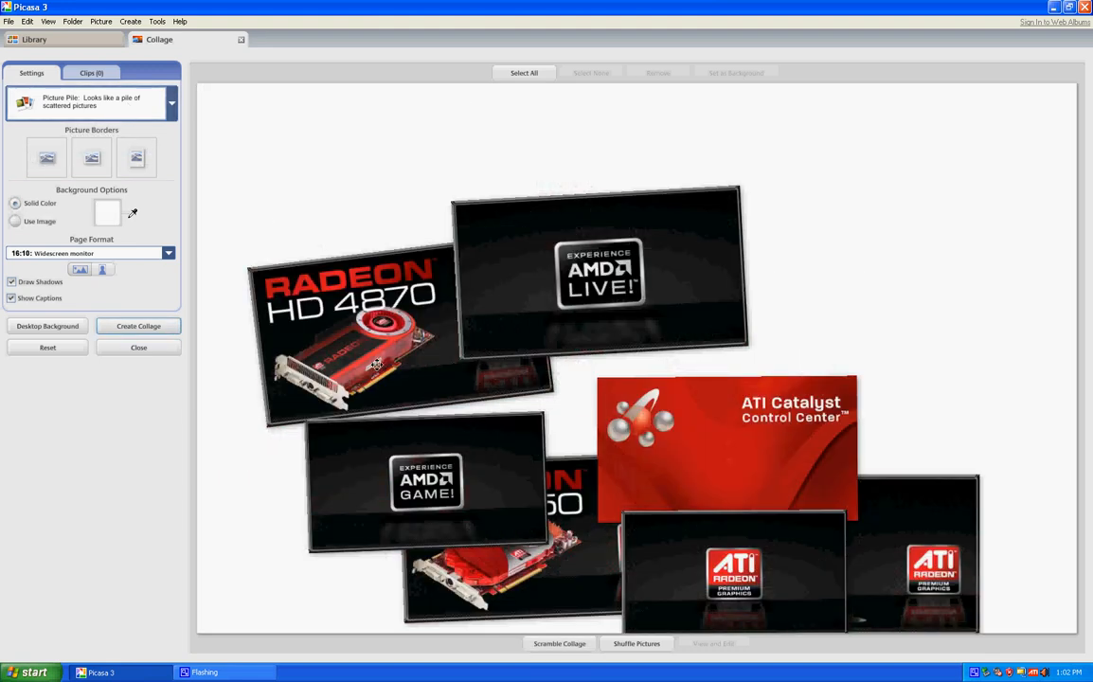
Keep a Solid Color background and change its colour from white to teal blue
left_click(379, 326)
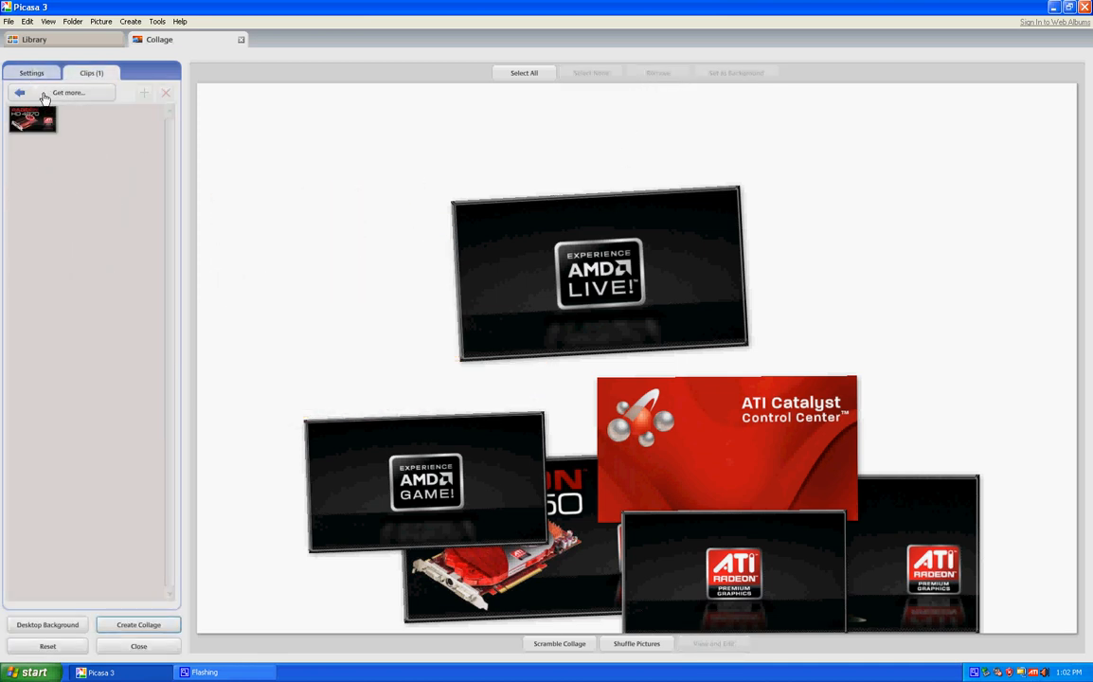
left_click(30, 72)
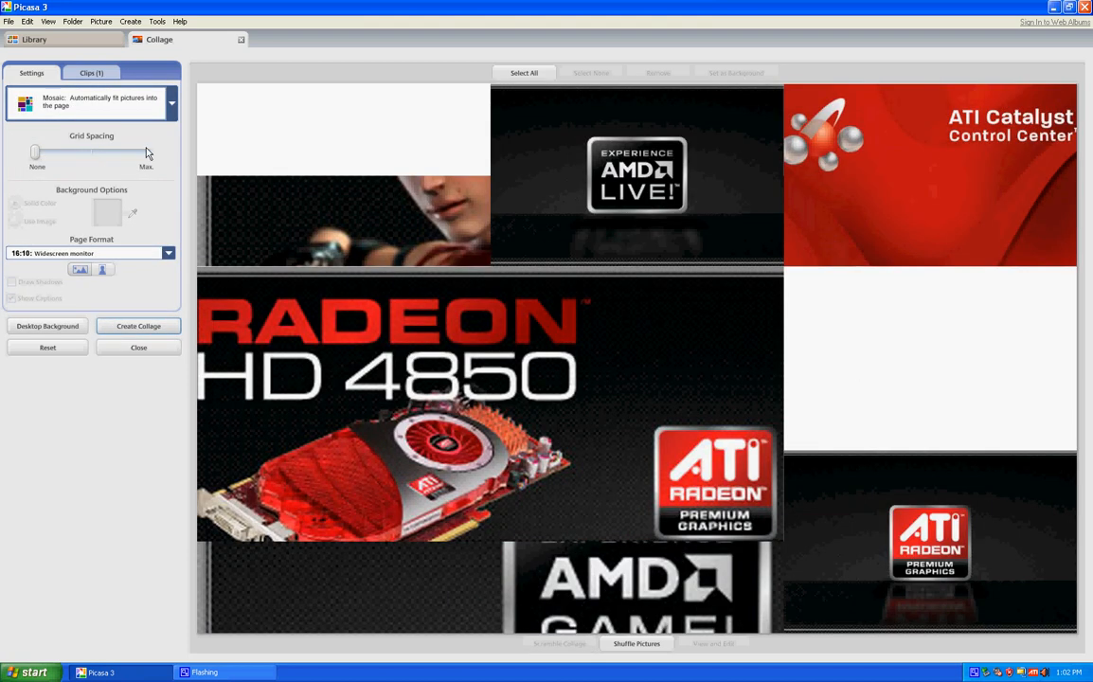
left_click(602, 239)
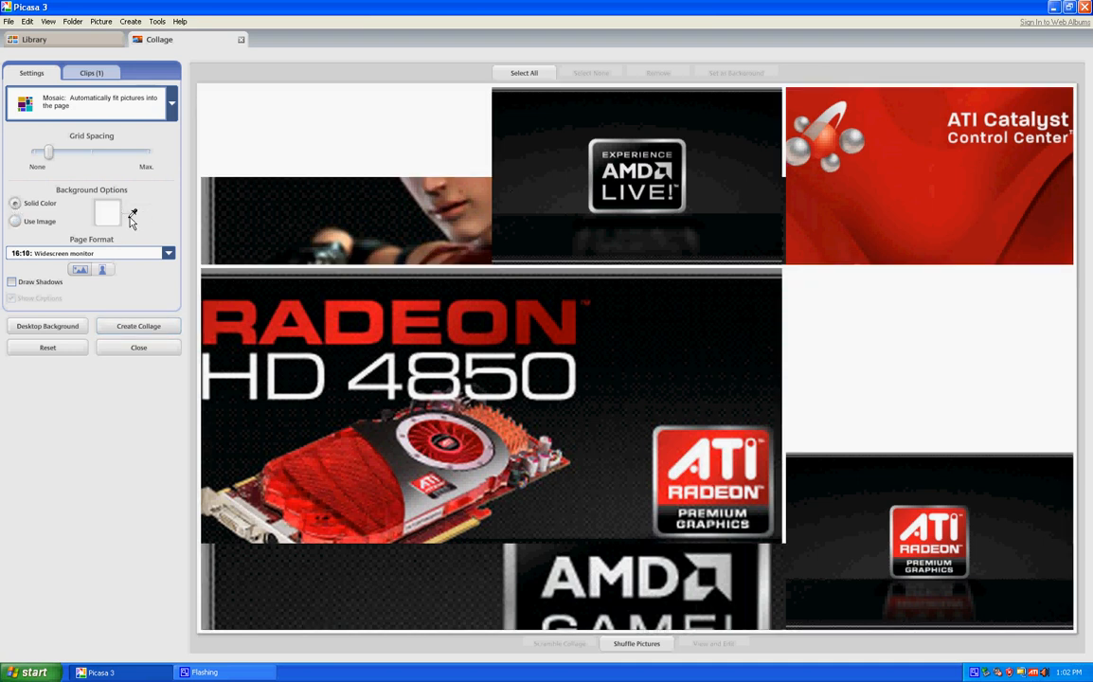
left_click(108, 213)
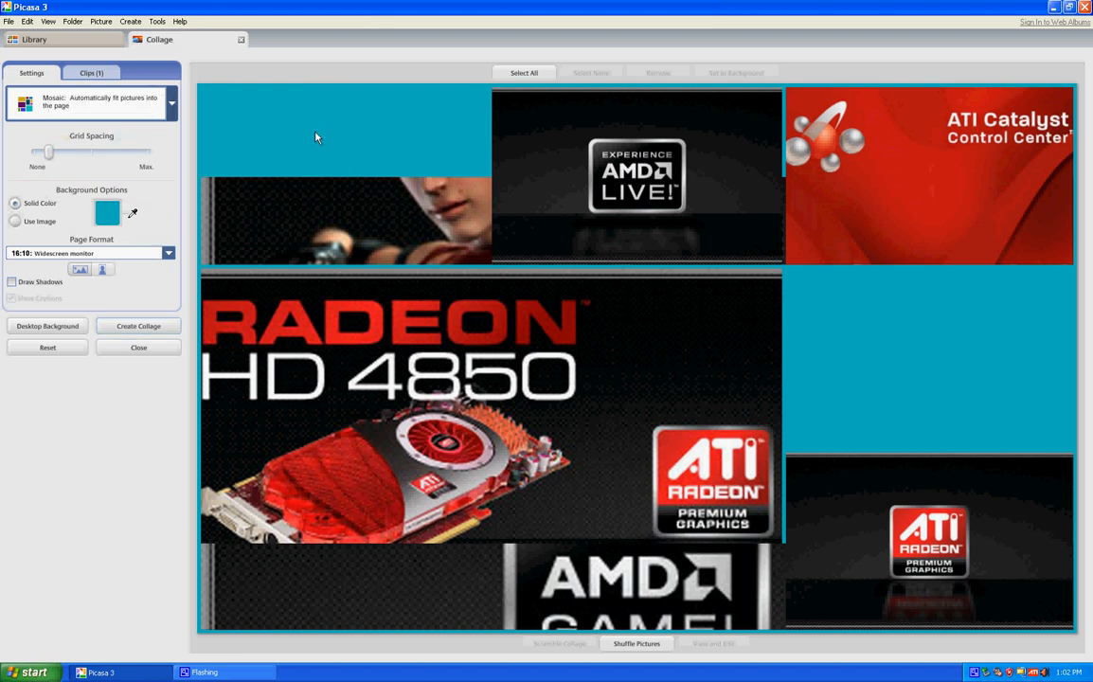
mouse_move(80, 269)
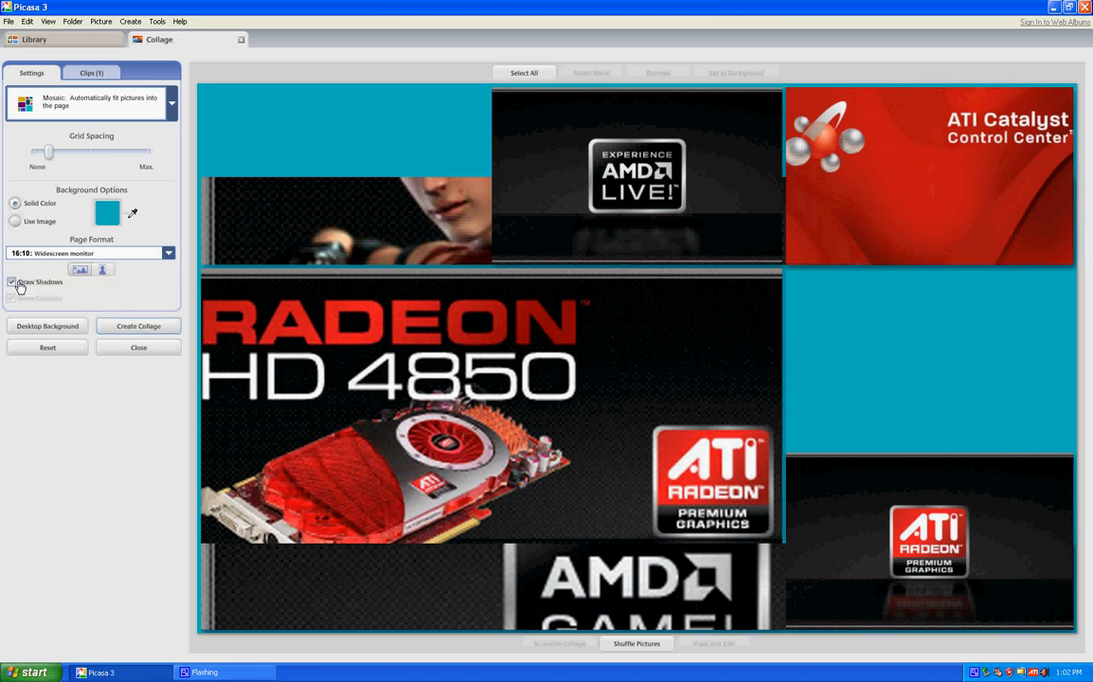
left_click(13, 280)
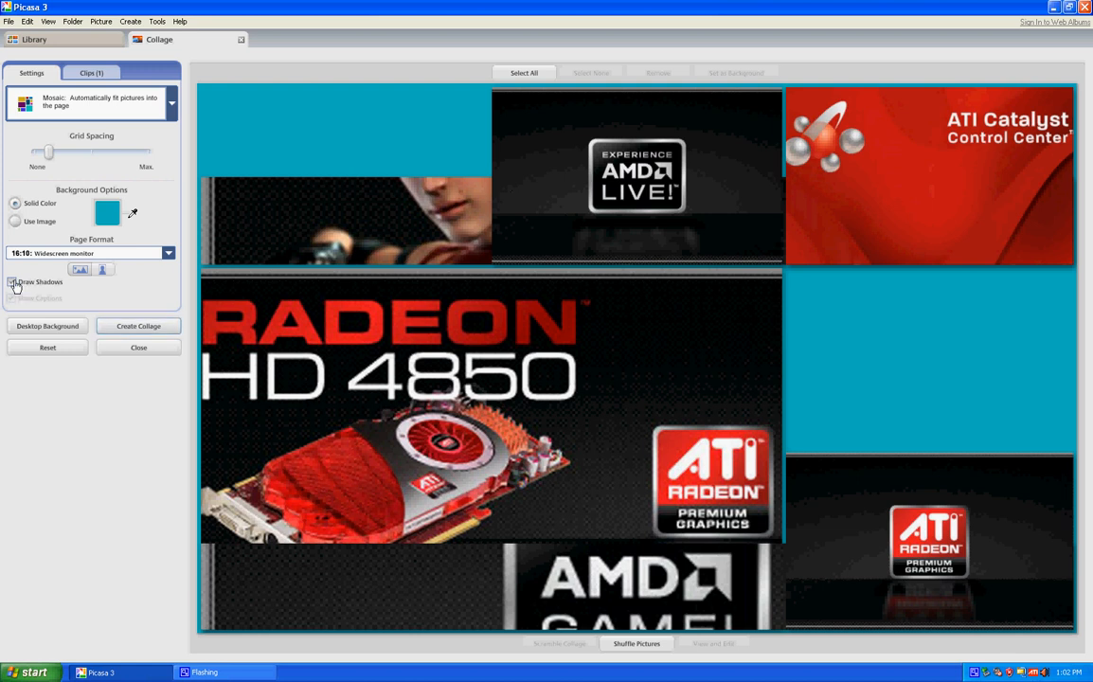
left_click(12, 281)
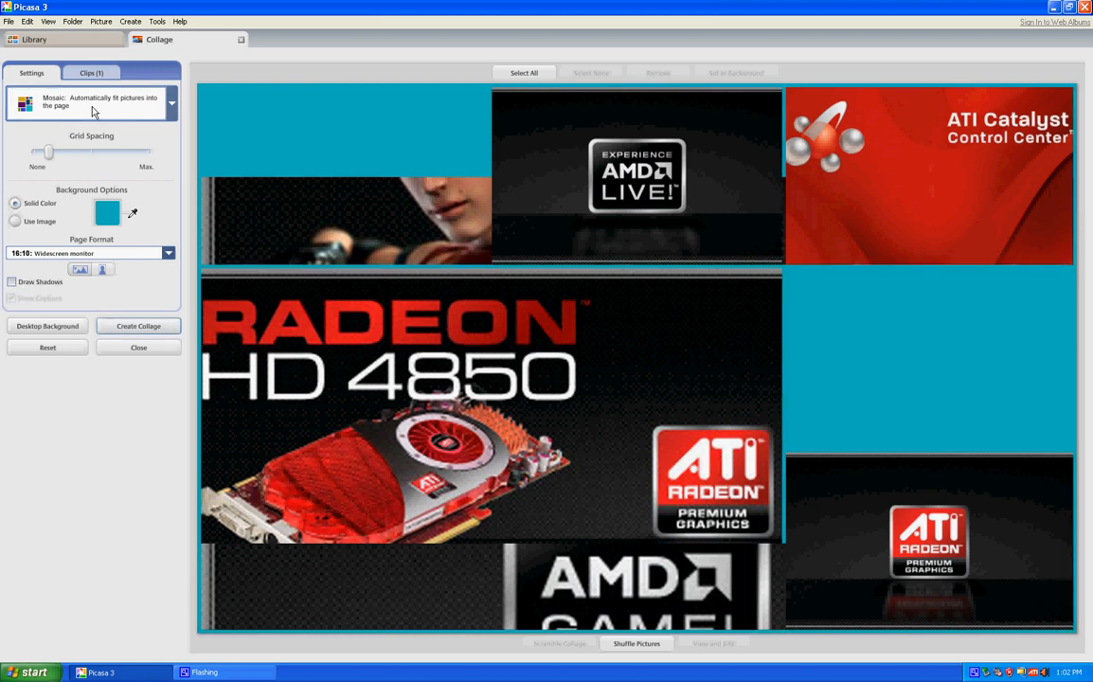
Set the collage style to Frame Mosaic so the game character picture sits large in the centre
left_click(170, 102)
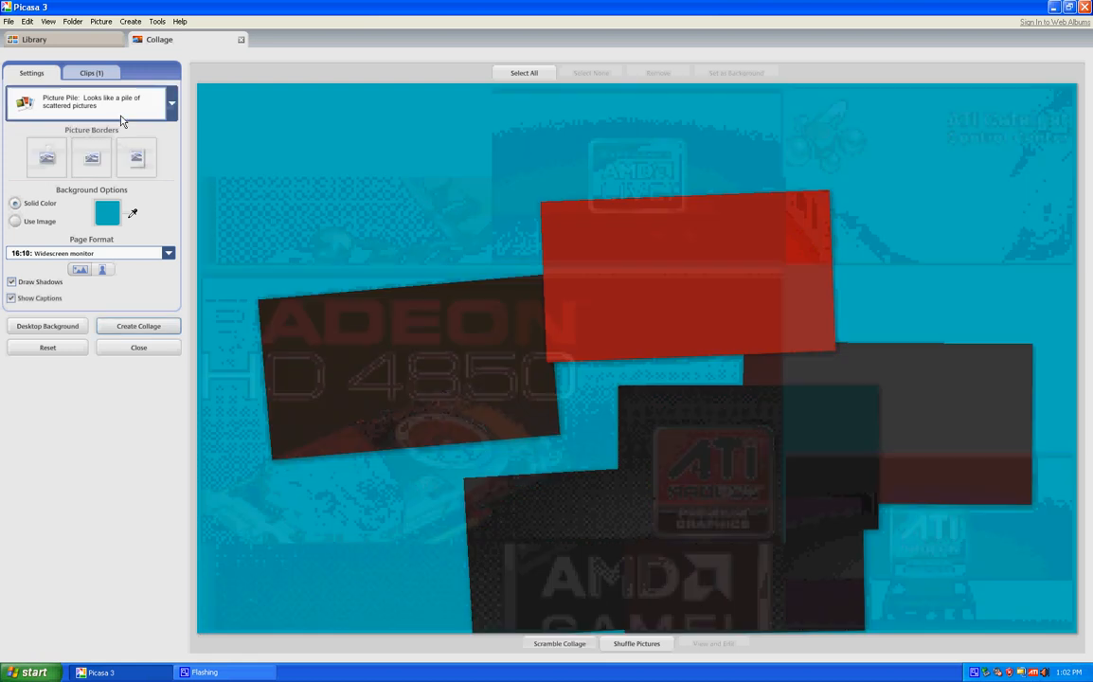
left_click(171, 102)
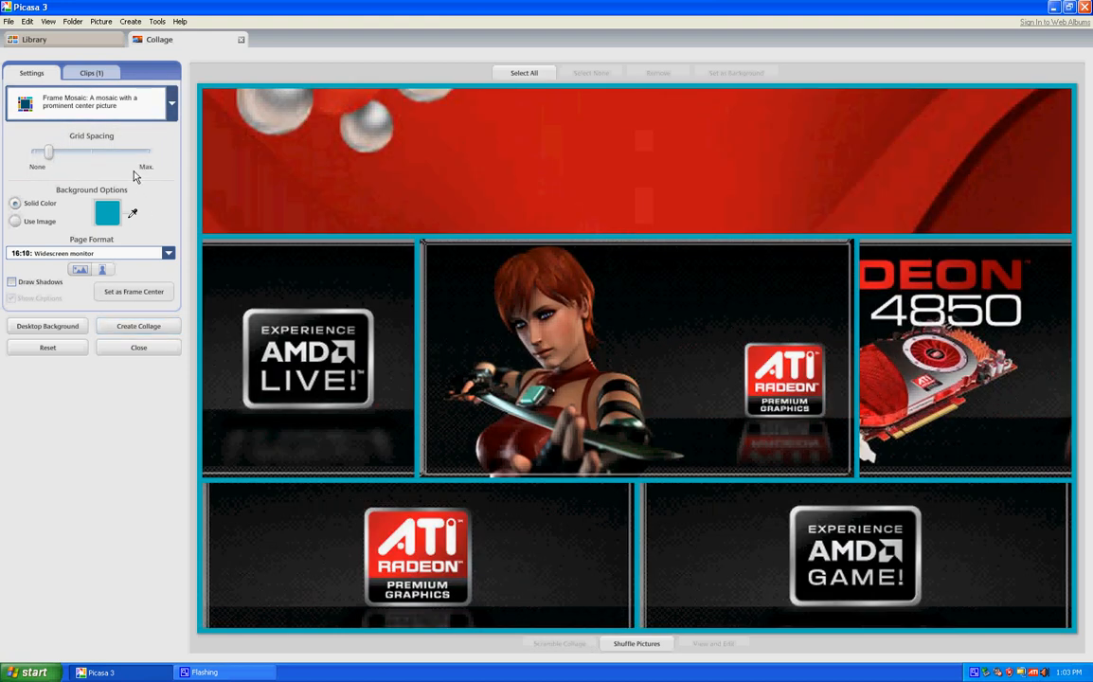
mouse_move(748, 85)
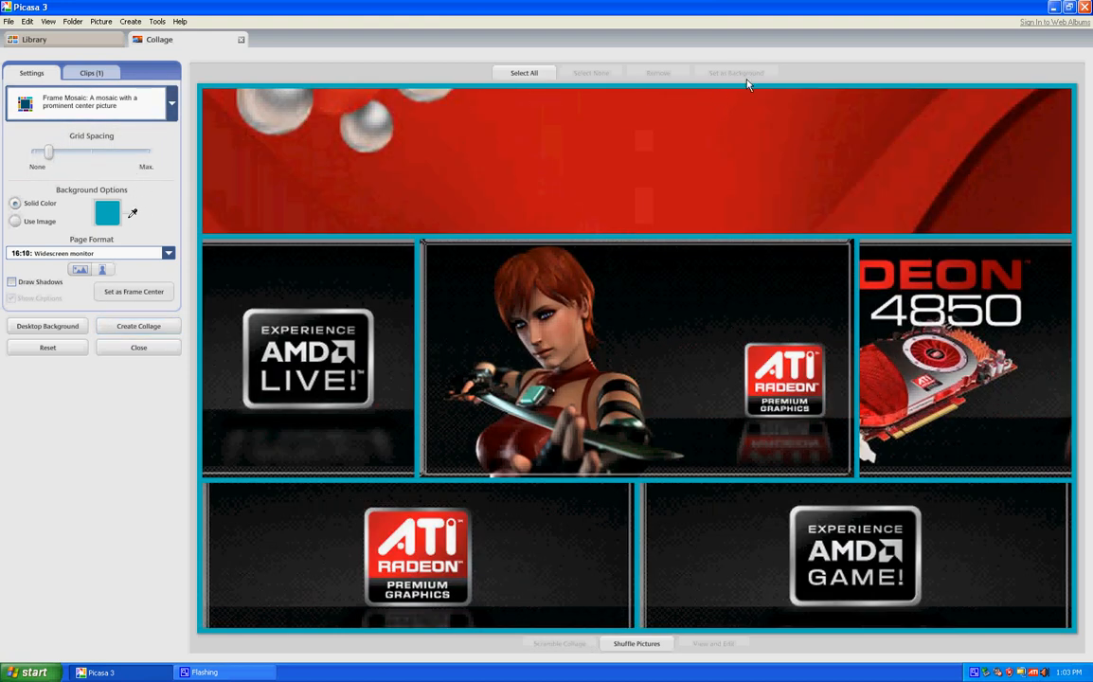
mouse_move(727, 82)
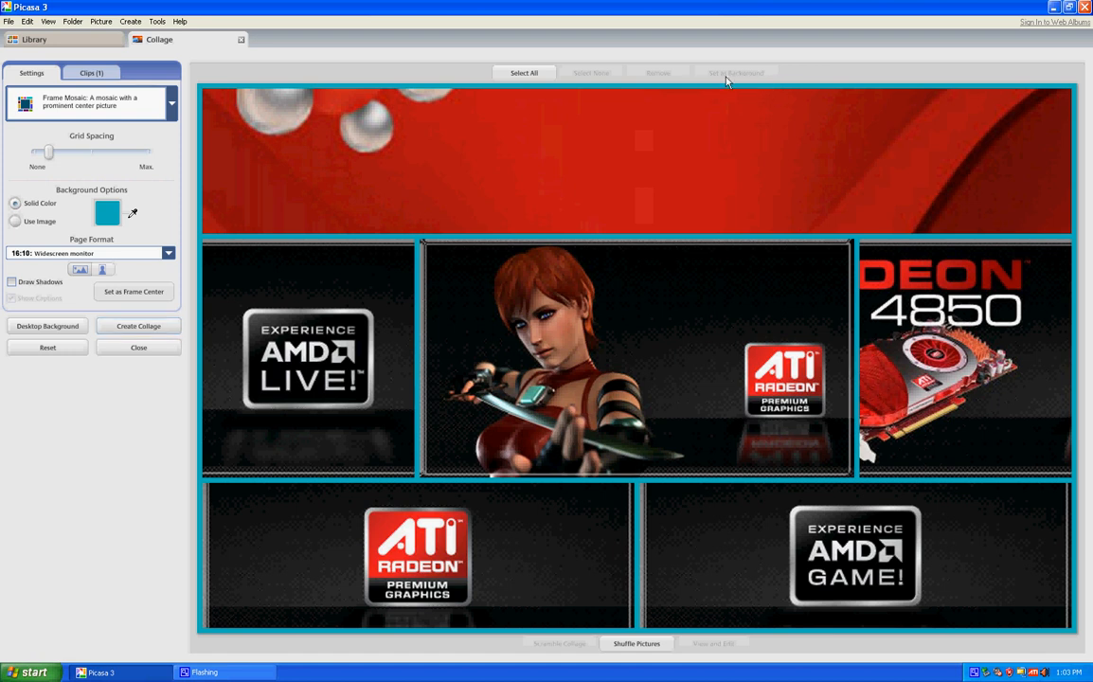
mouse_move(64, 91)
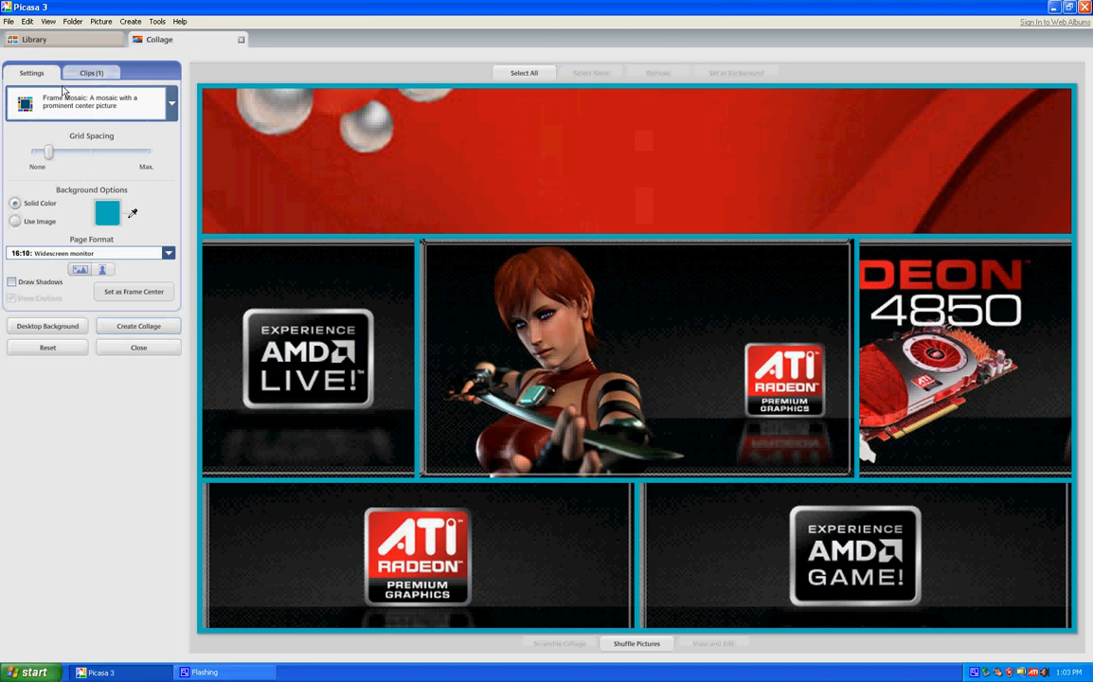
Return to the plain Mosaic style and shuffle the pictures four times into new arrangements
left_click(90, 72)
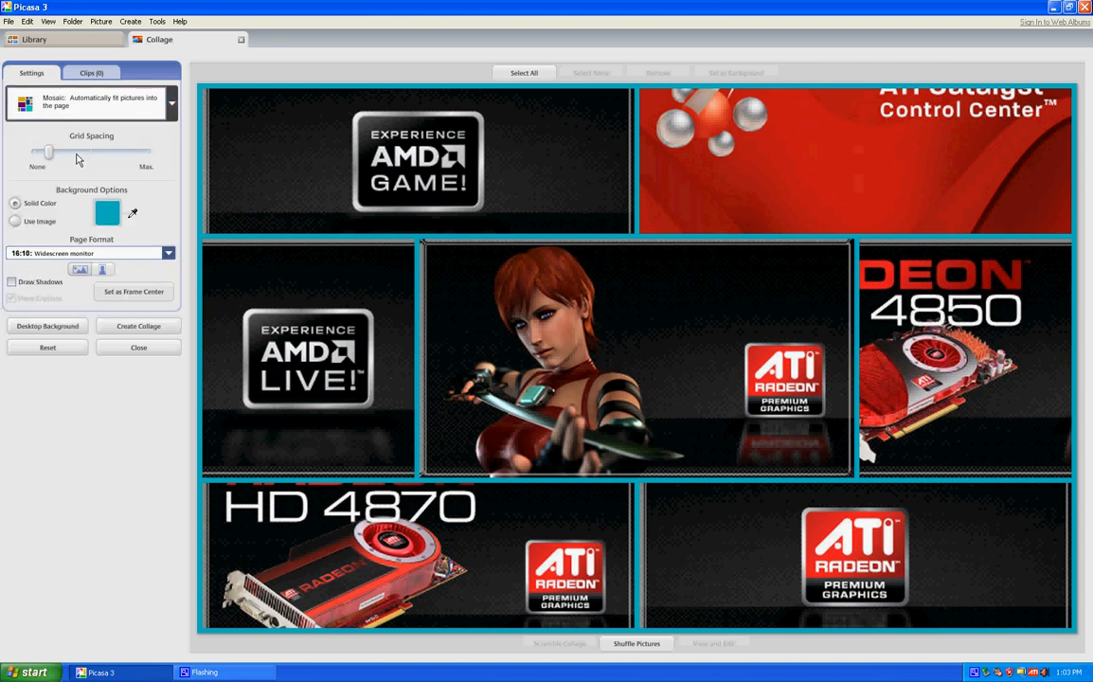
left_click(637, 644)
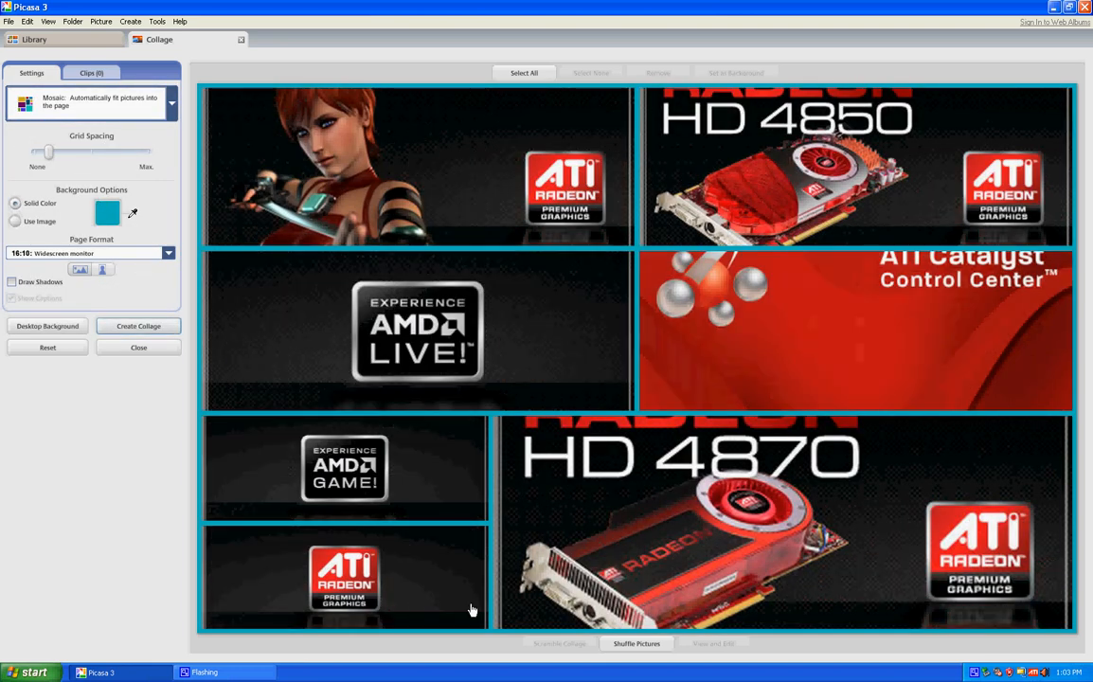
mouse_move(636, 644)
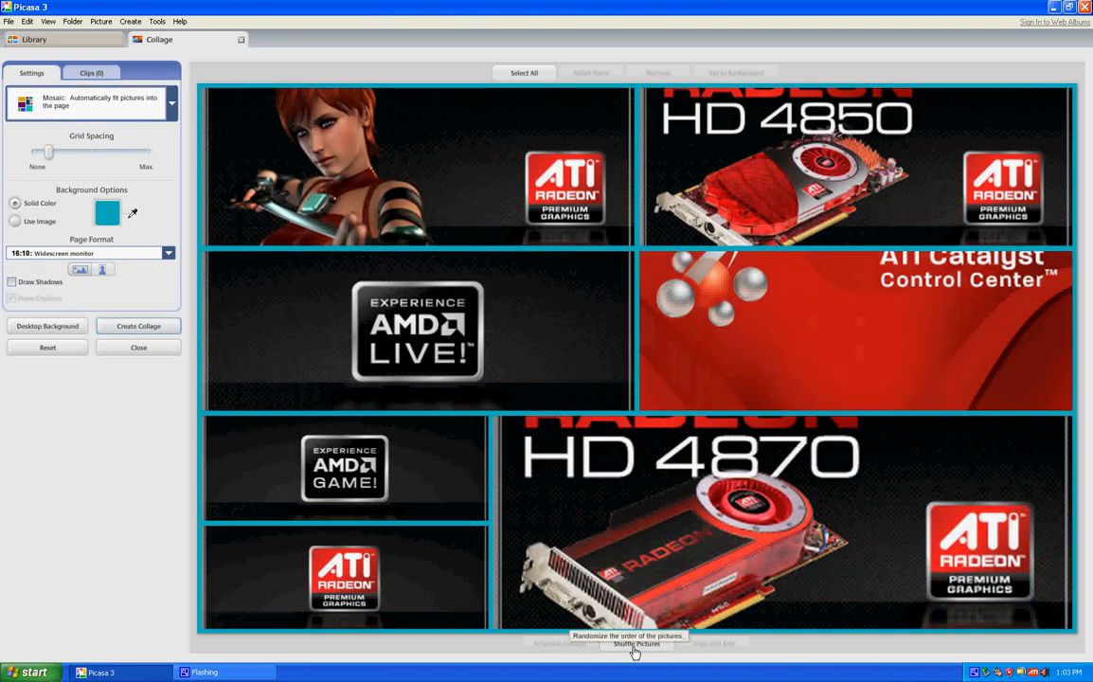
left_click(636, 644)
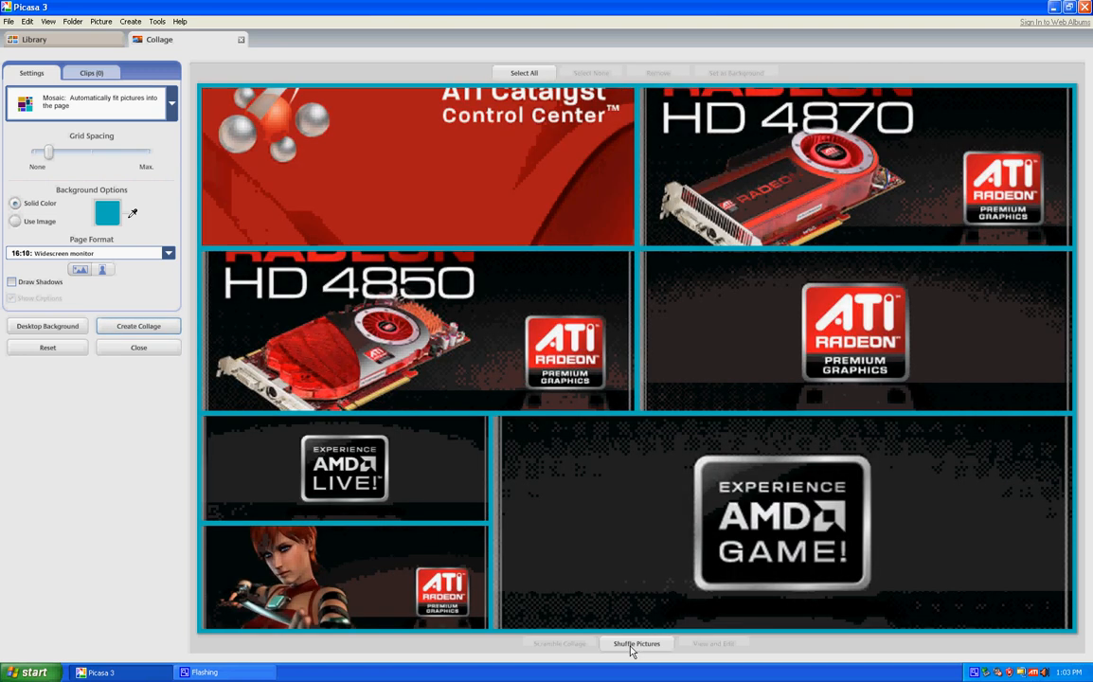
left_click(637, 645)
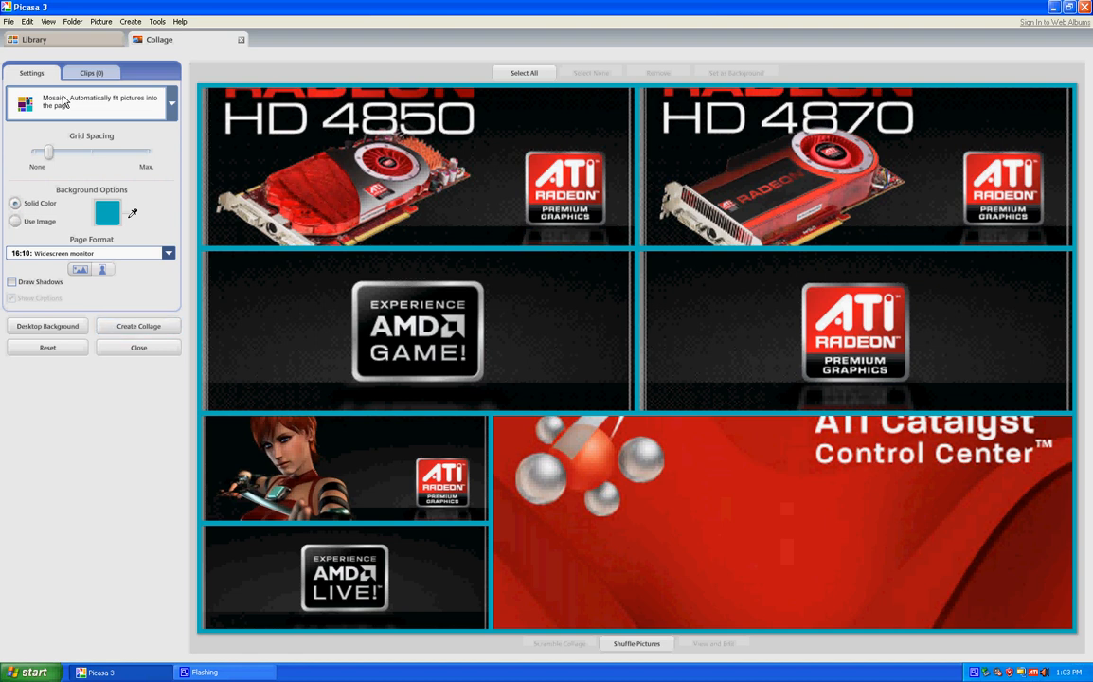
mouse_move(142, 121)
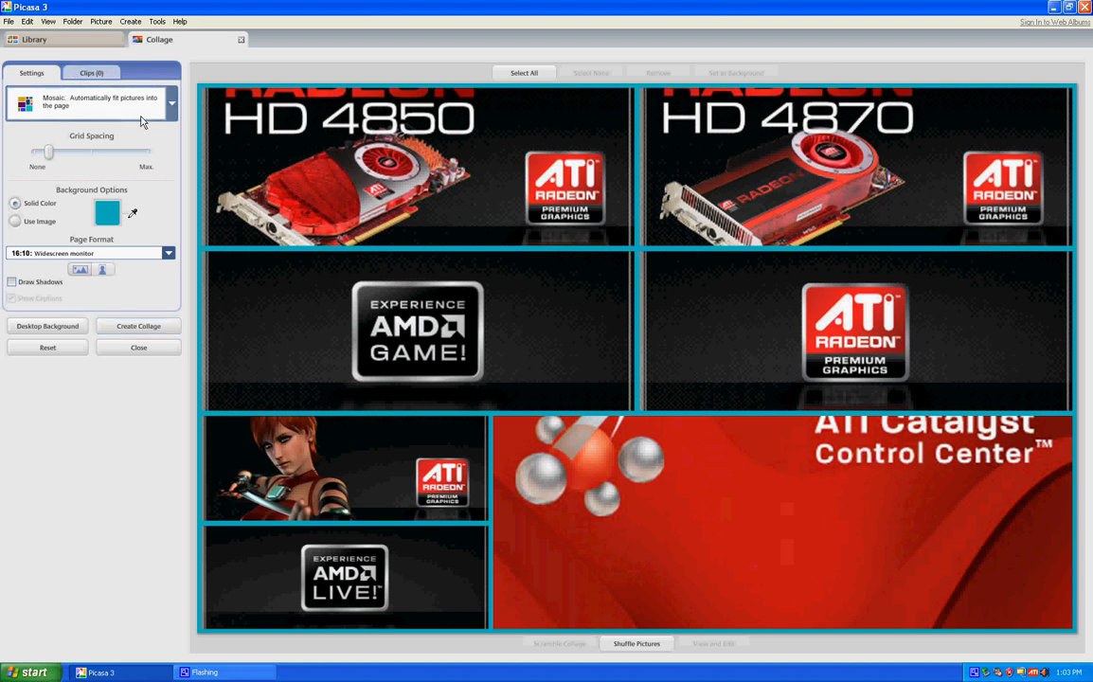
left_click(170, 102)
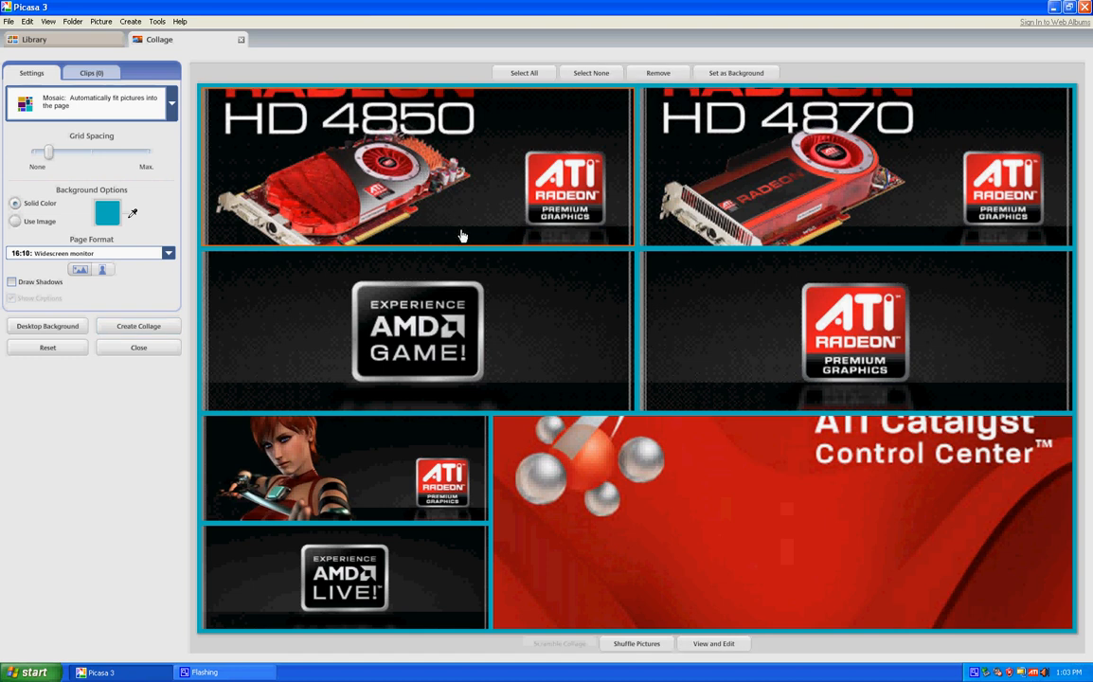
mouse_move(500, 393)
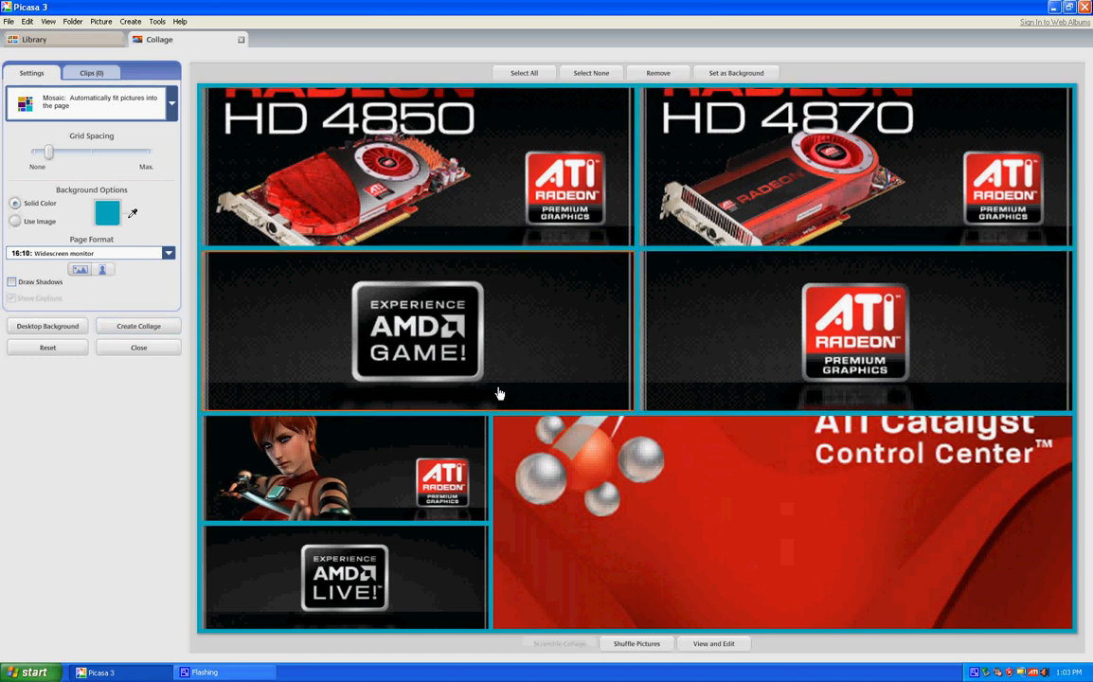
mouse_move(527, 294)
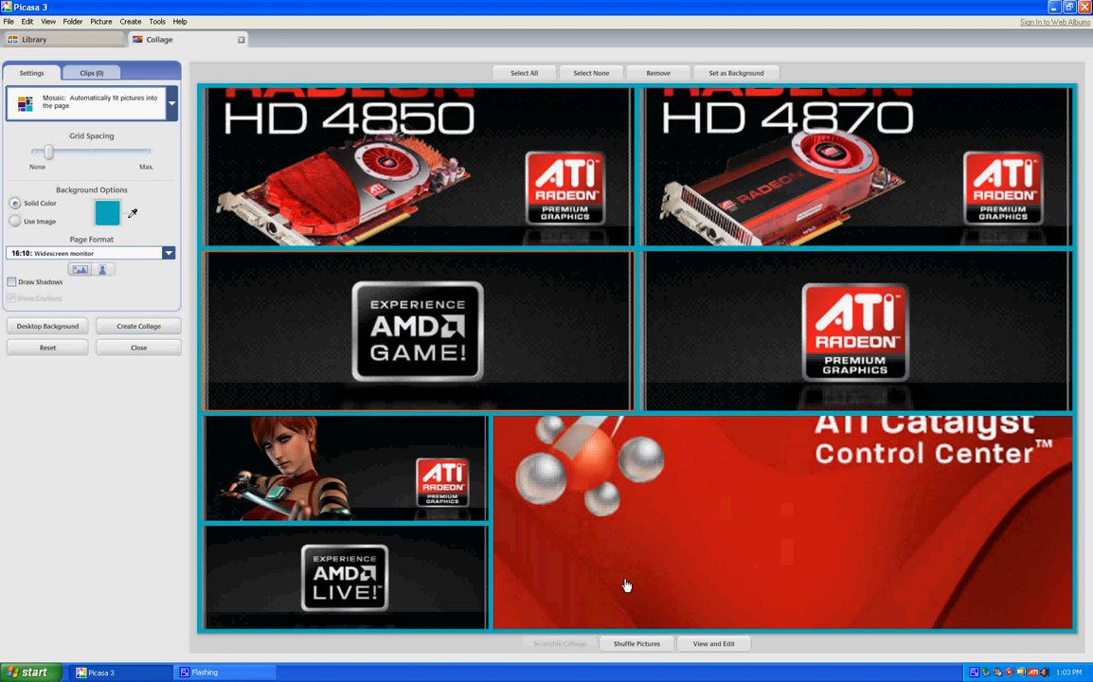
left_click(636, 645)
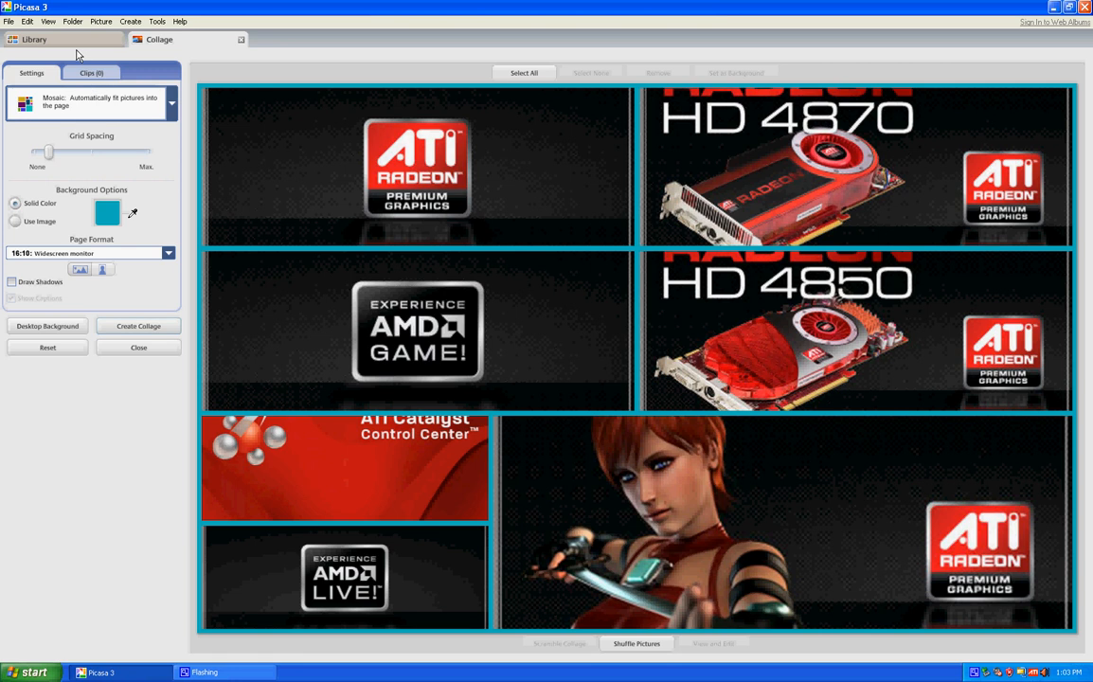
Close the Collage tab and discard the unsaved collage at the Please Confirm prompt
left_click(243, 37)
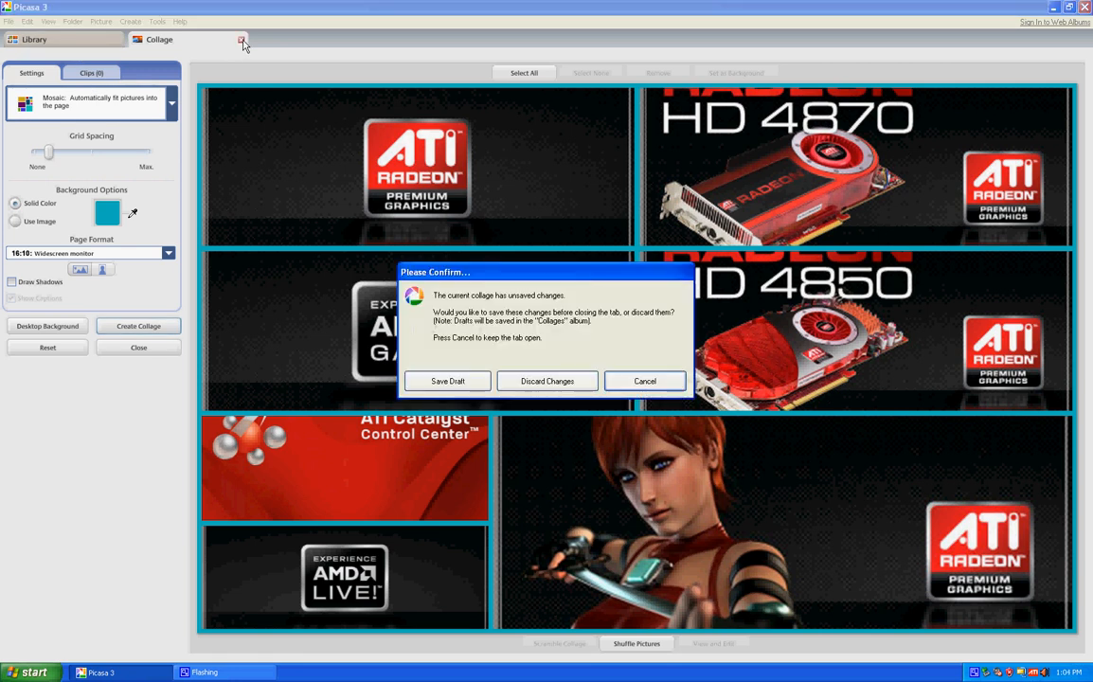
mouse_move(447, 381)
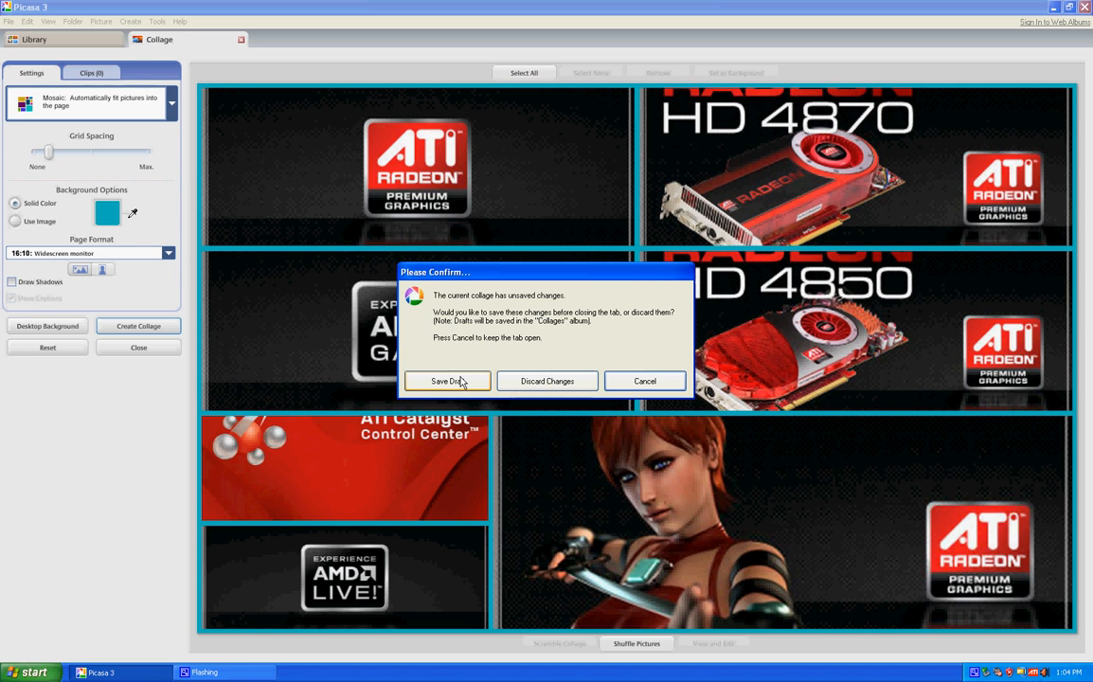
mouse_move(548, 381)
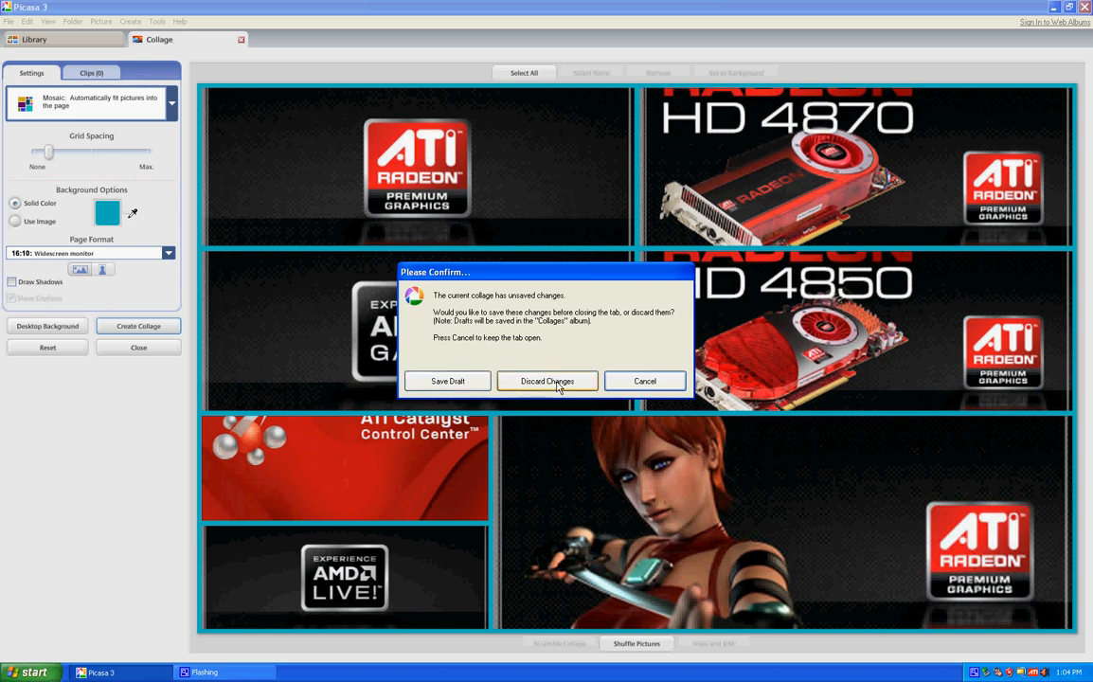
left_click(546, 380)
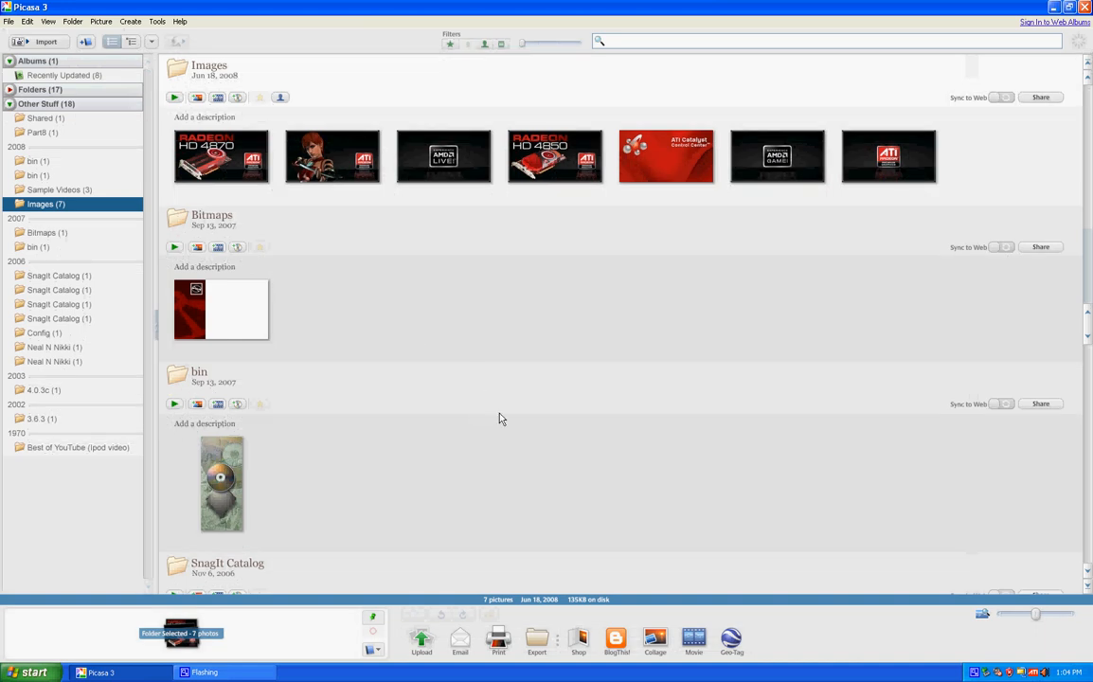
mouse_move(413, 387)
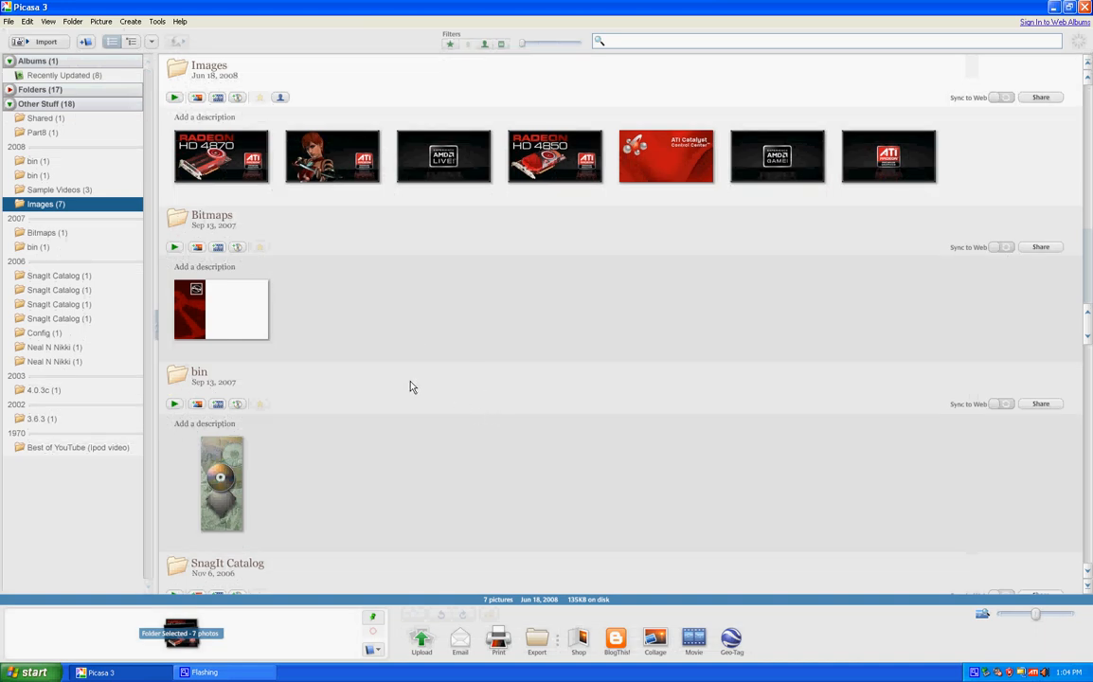
mouse_move(387, 383)
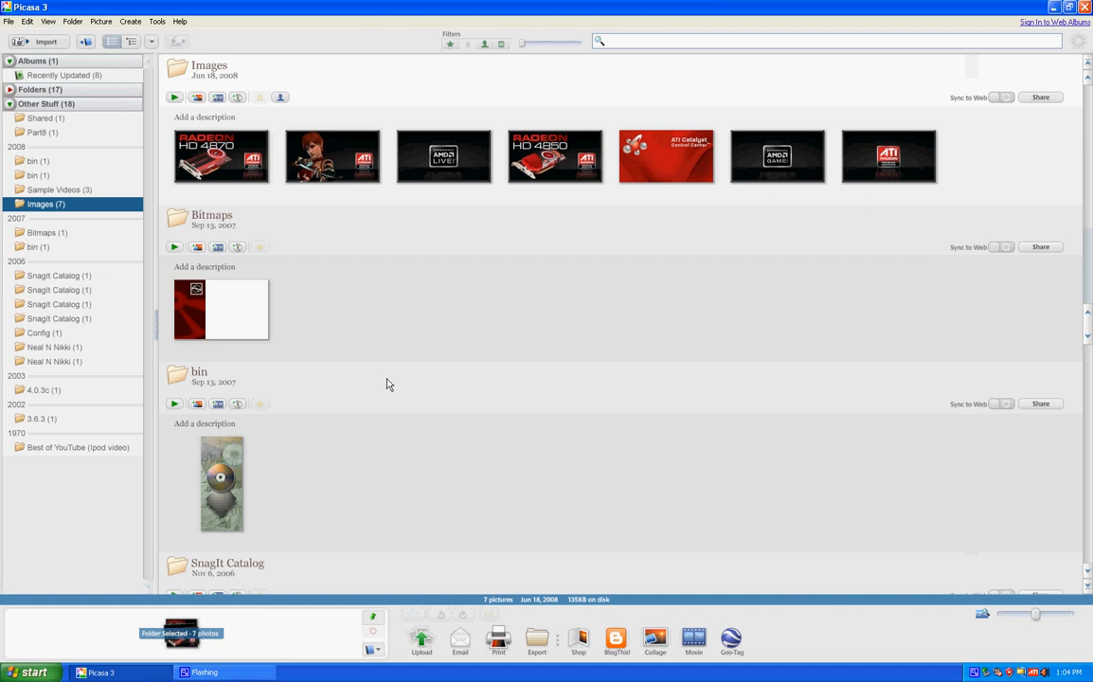
mouse_move(697, 314)
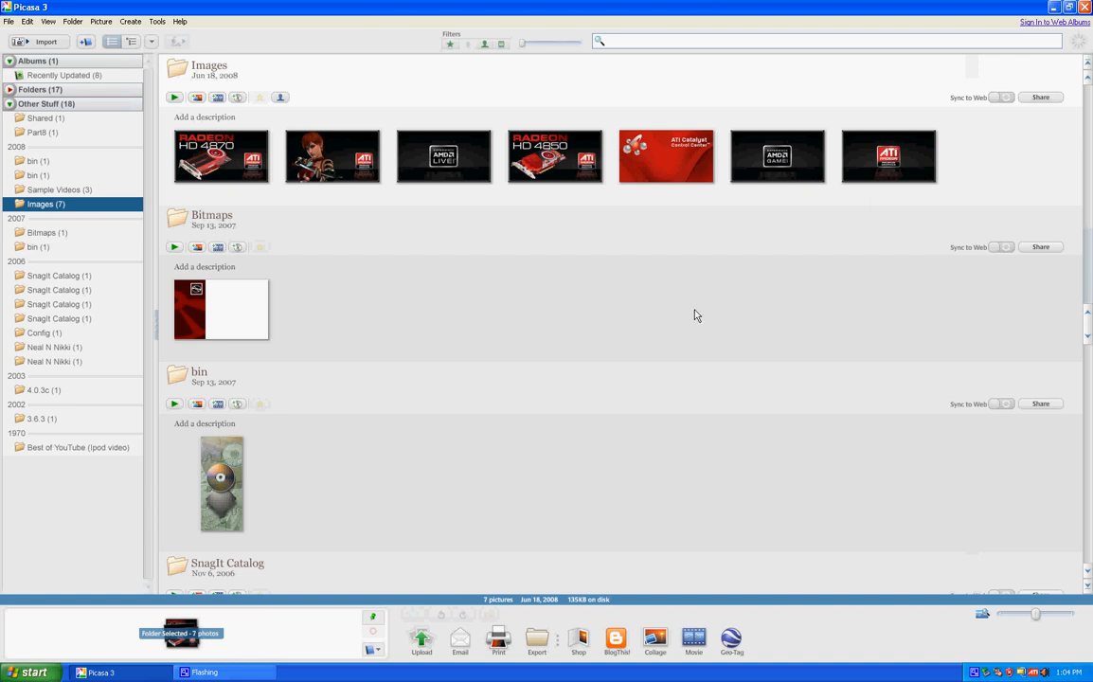
mouse_move(783, 339)
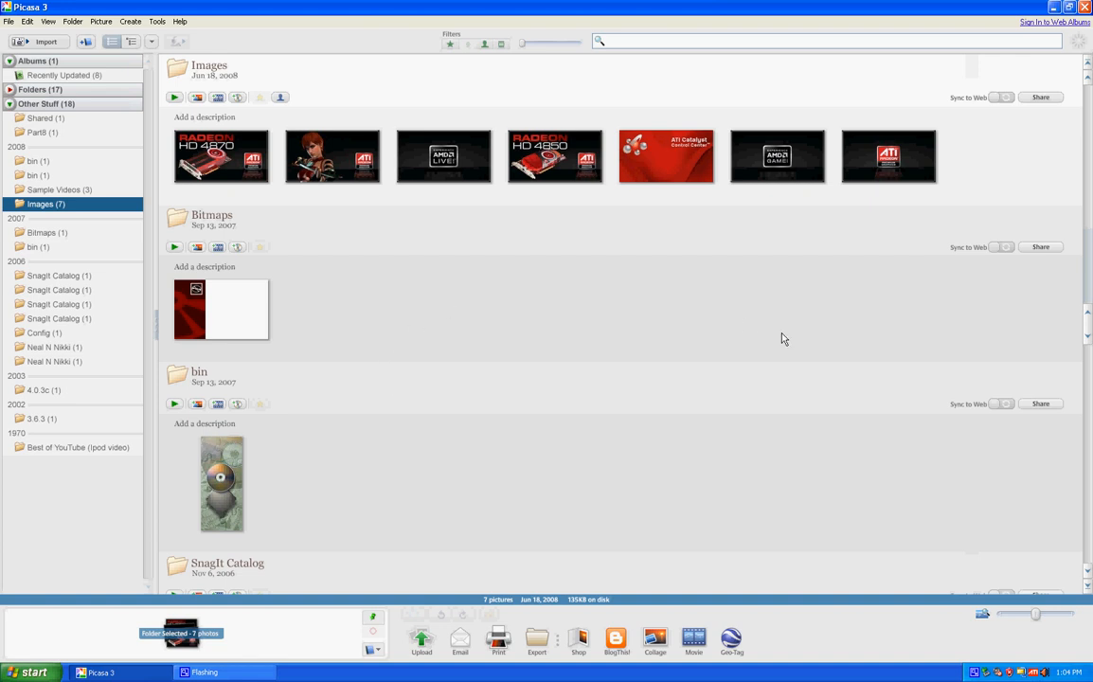